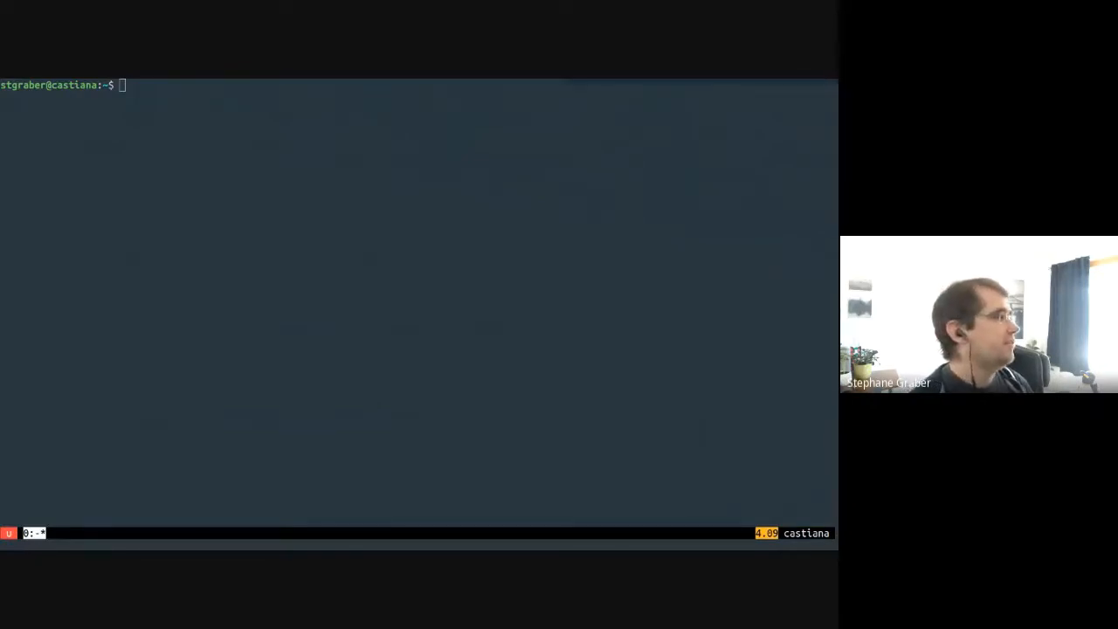
Step: Launch an Ubuntu 20.04 container named priv with security.privileged=true
text(lxc launch)
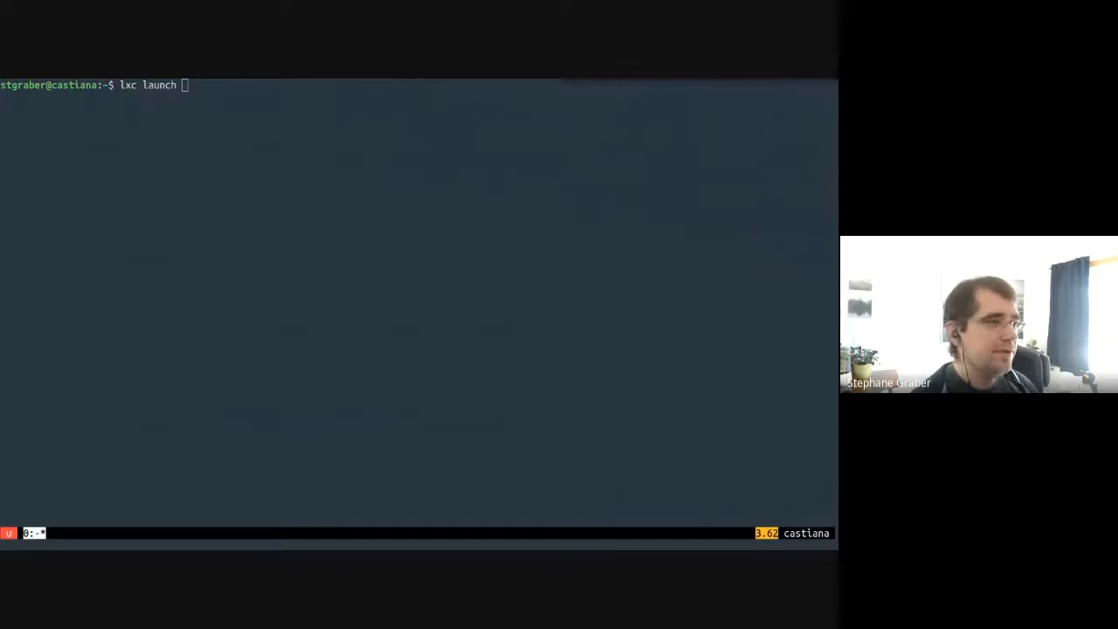
text(images:ubuntu/20)
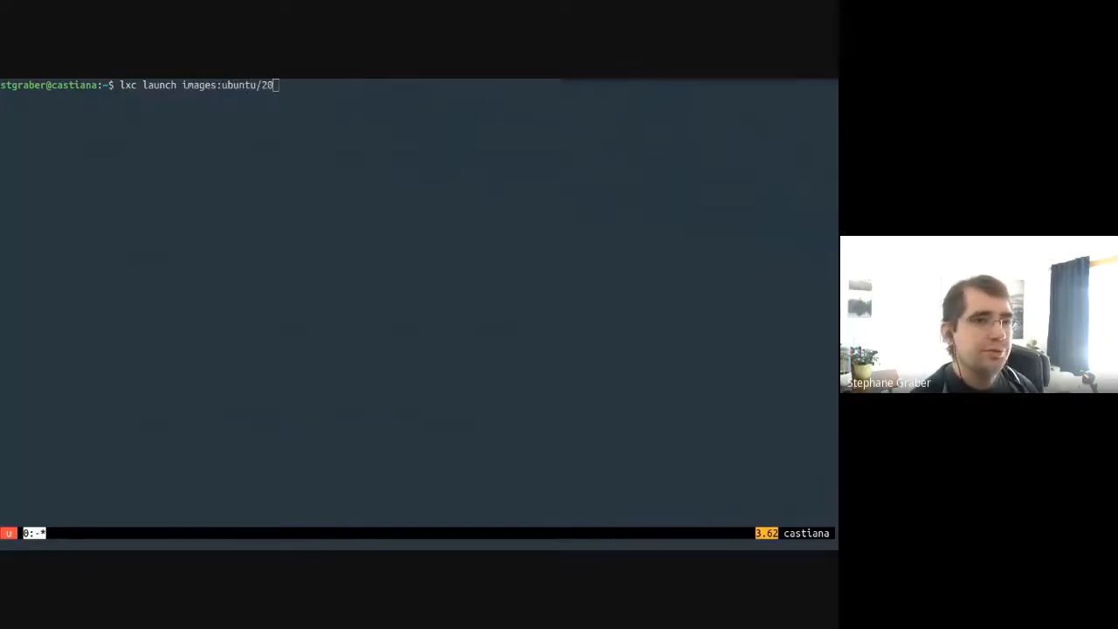
text(.04 priv -)
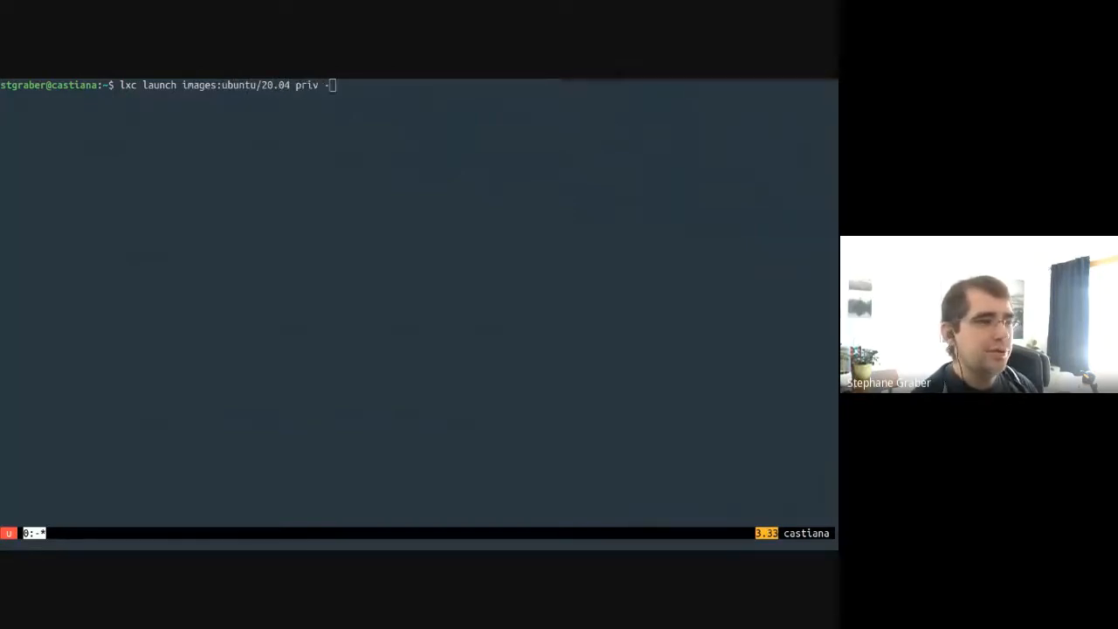
text(c security.pri)
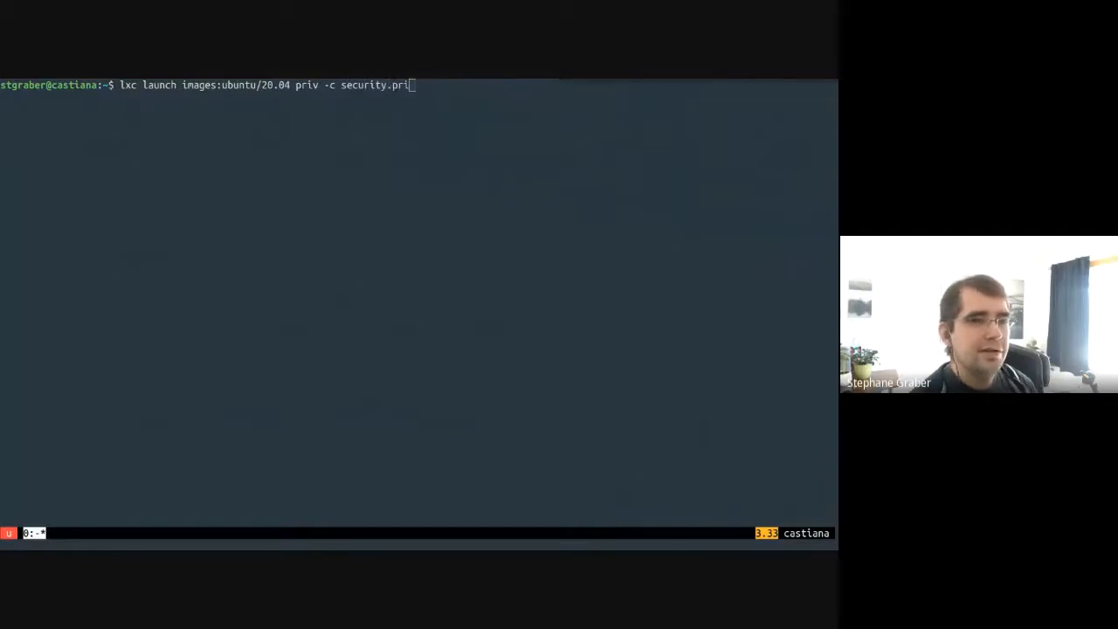
key(Return)
text(lxc launch images:ubuntu/20.04 priv)
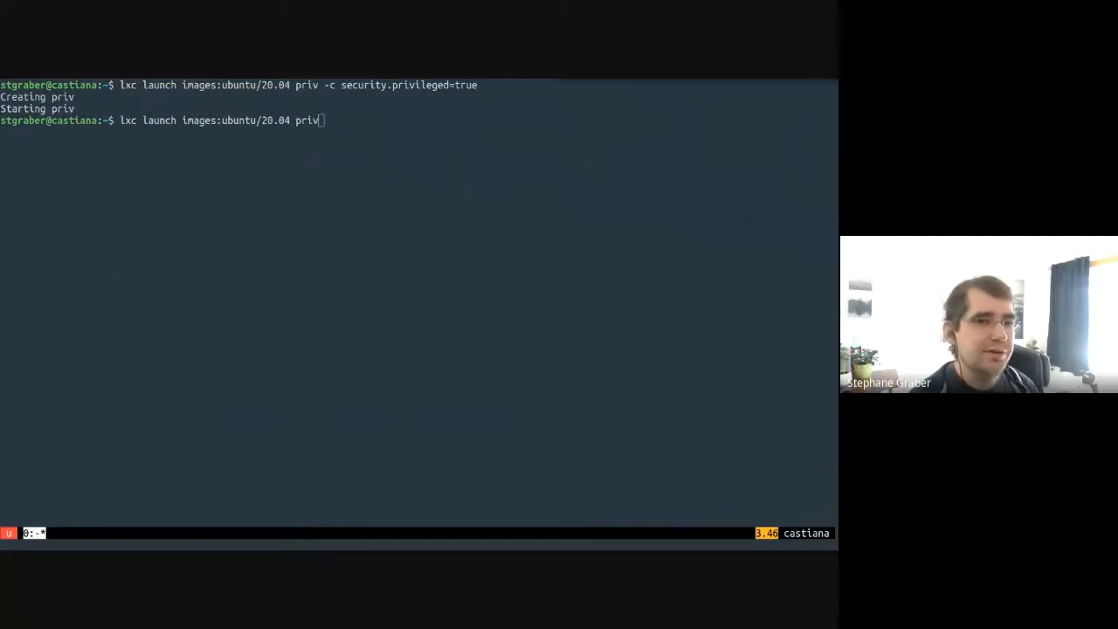
Step: Launch unpriv with defaults and isolated with security.idmap.isolated=true, then start an lxc exec
key(Return)
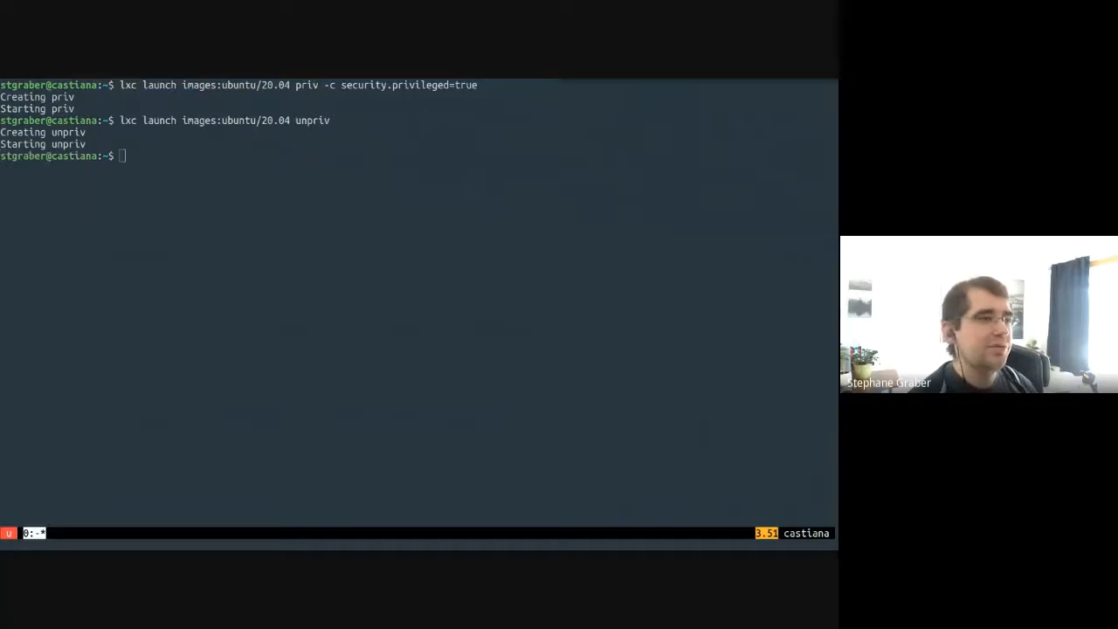
text(lxc launch images:ubuntu/20.04 unpriv)
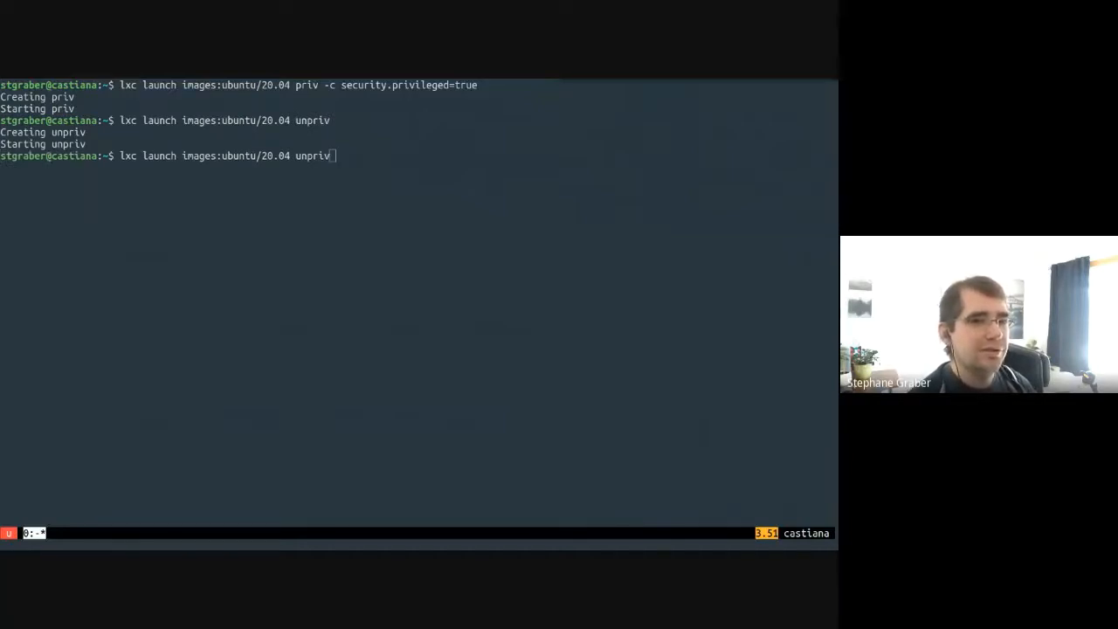
key(BackSpace)
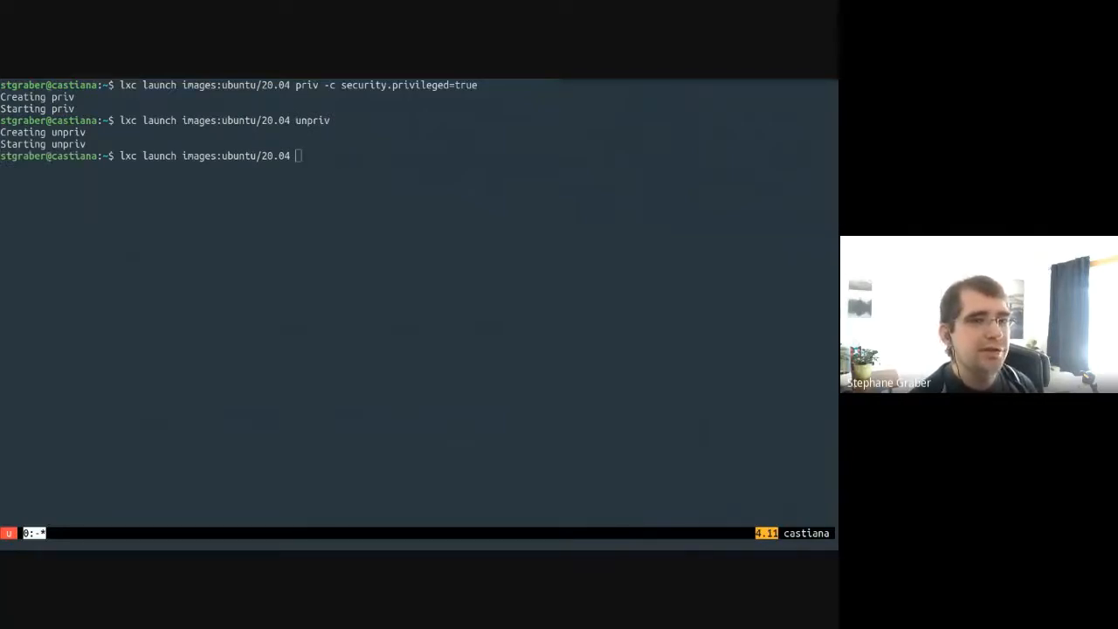
text(isolated -c sec)
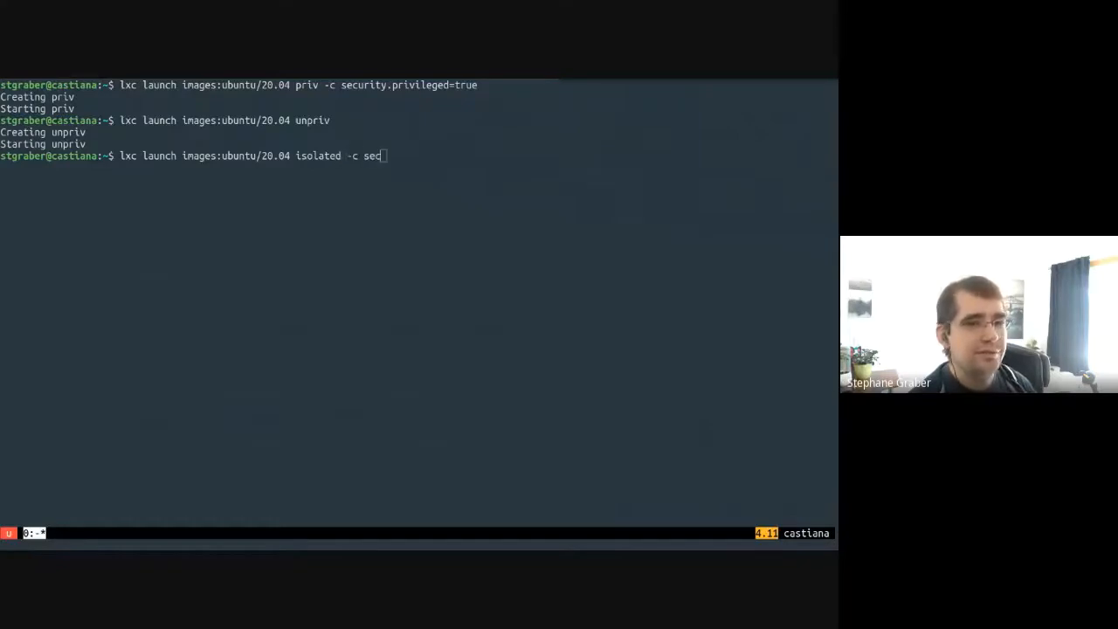
text(urity.idmap.)
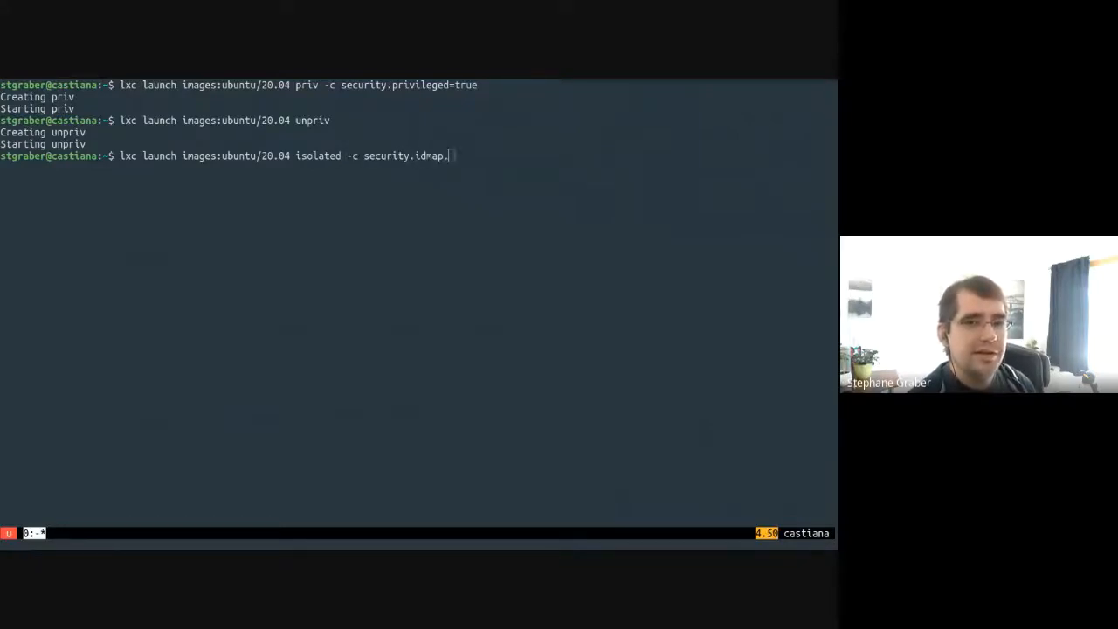
key(Return)
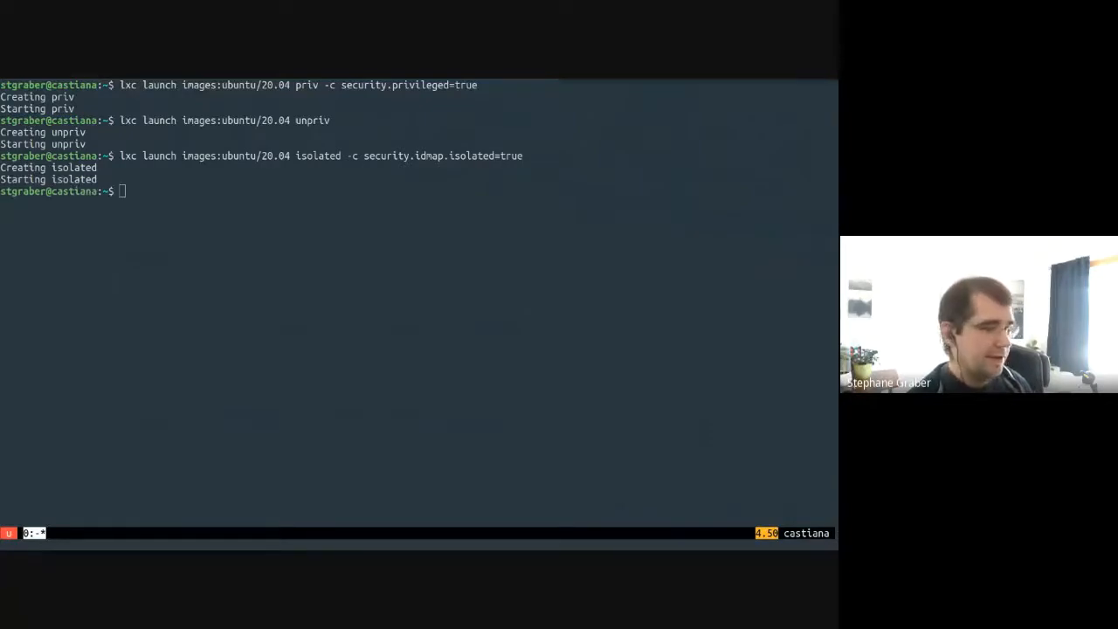
text(lxc exec priv bash)
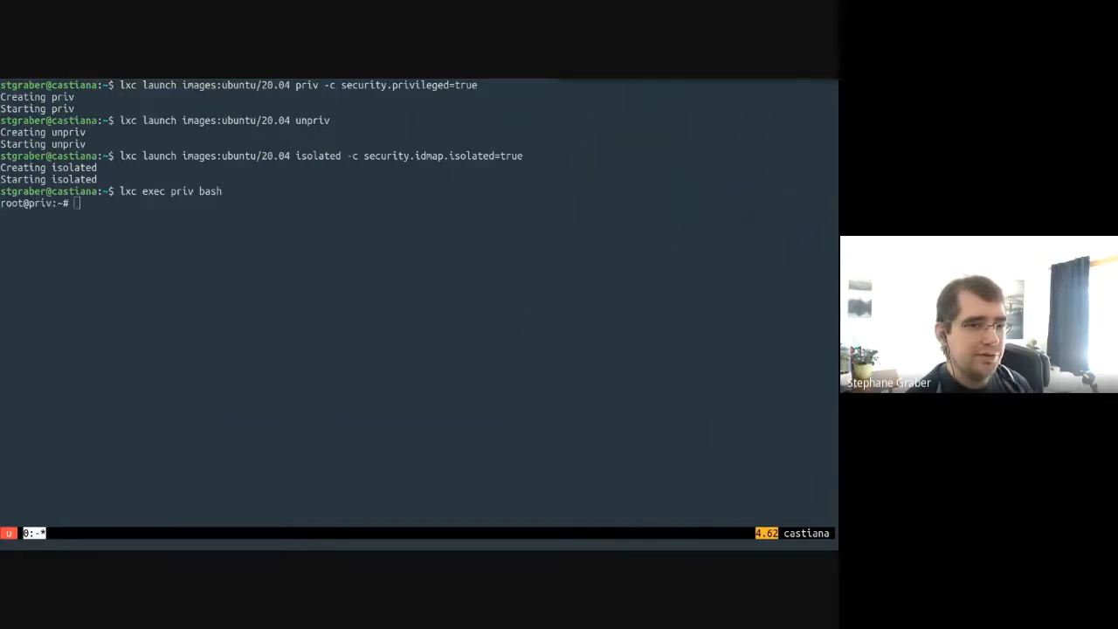
Step: Run ps aux inside the containers, fixing the typo when entering a shell in isolated
text(cat /proc/)
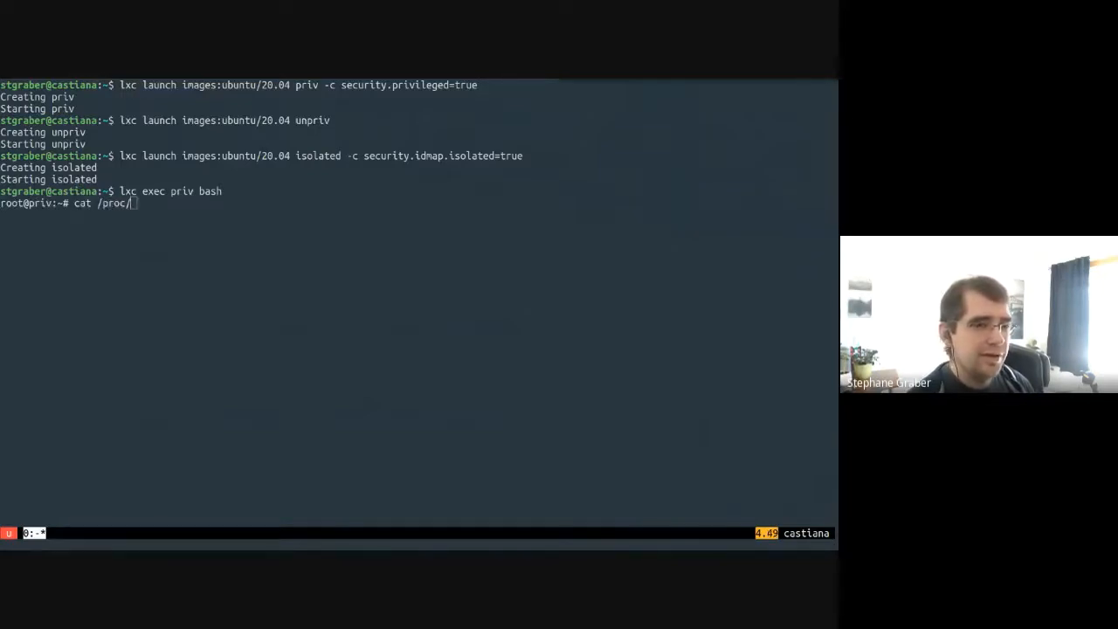
key(ctrl+u)
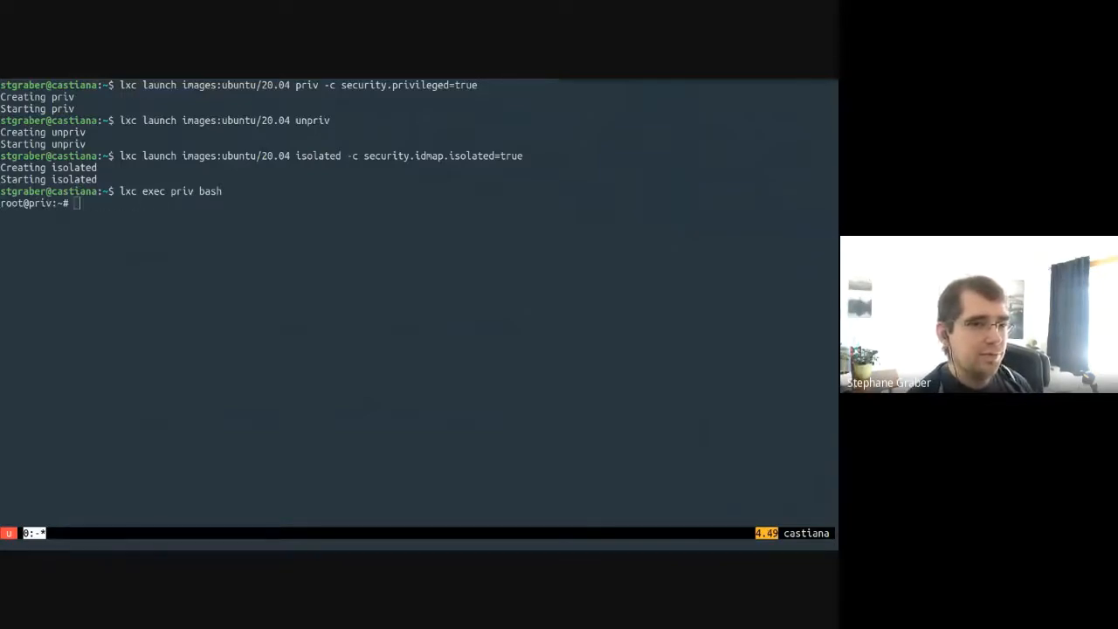
text(ps aux)
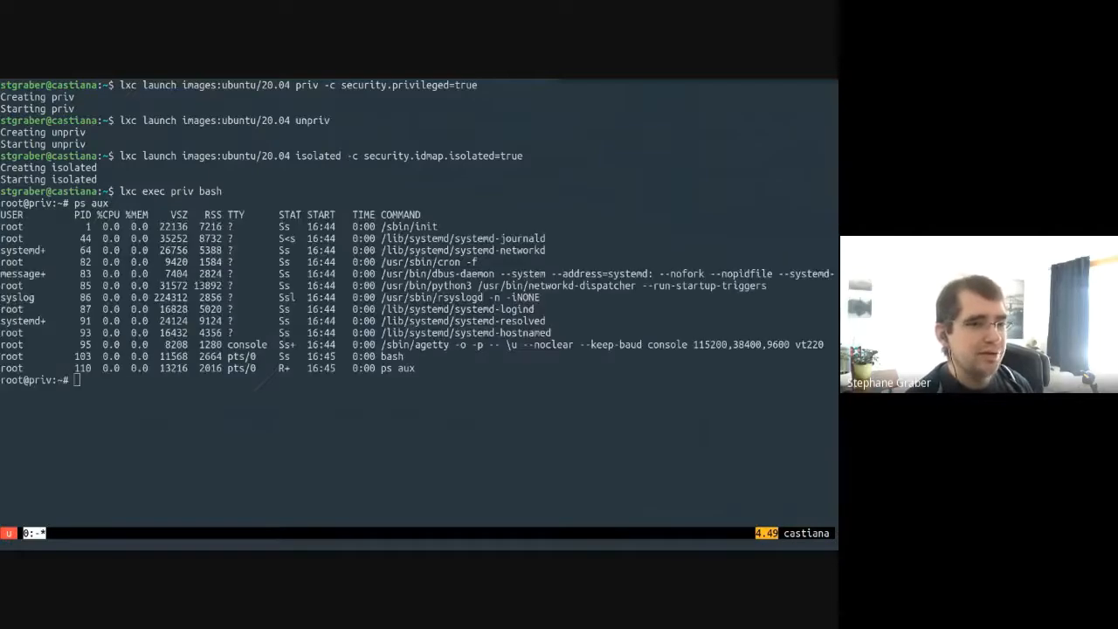
text(ca)
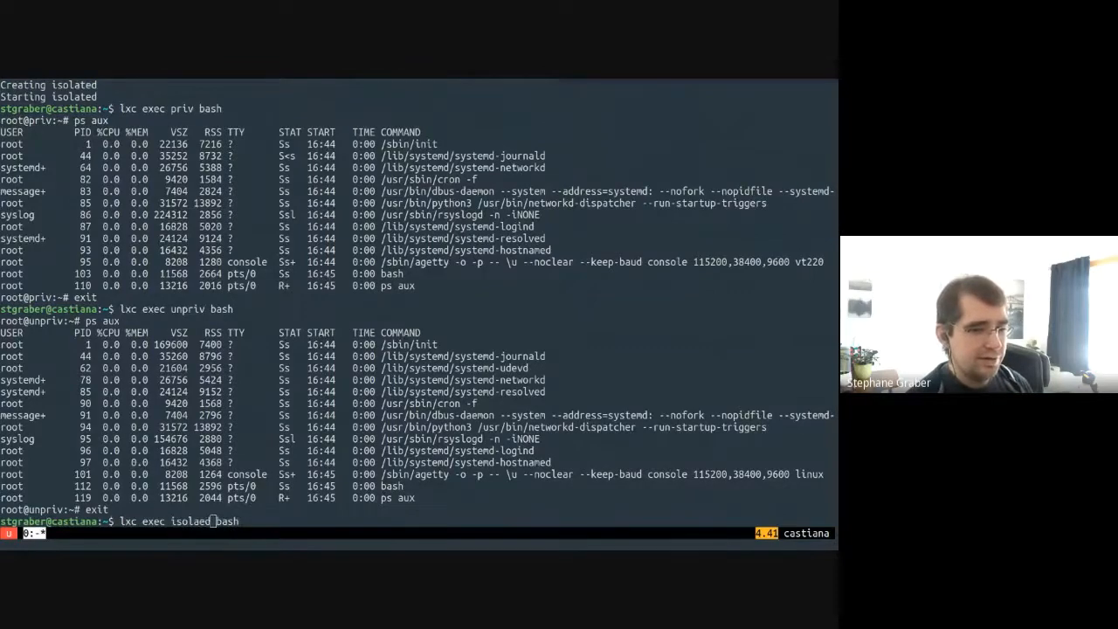
key(Return)
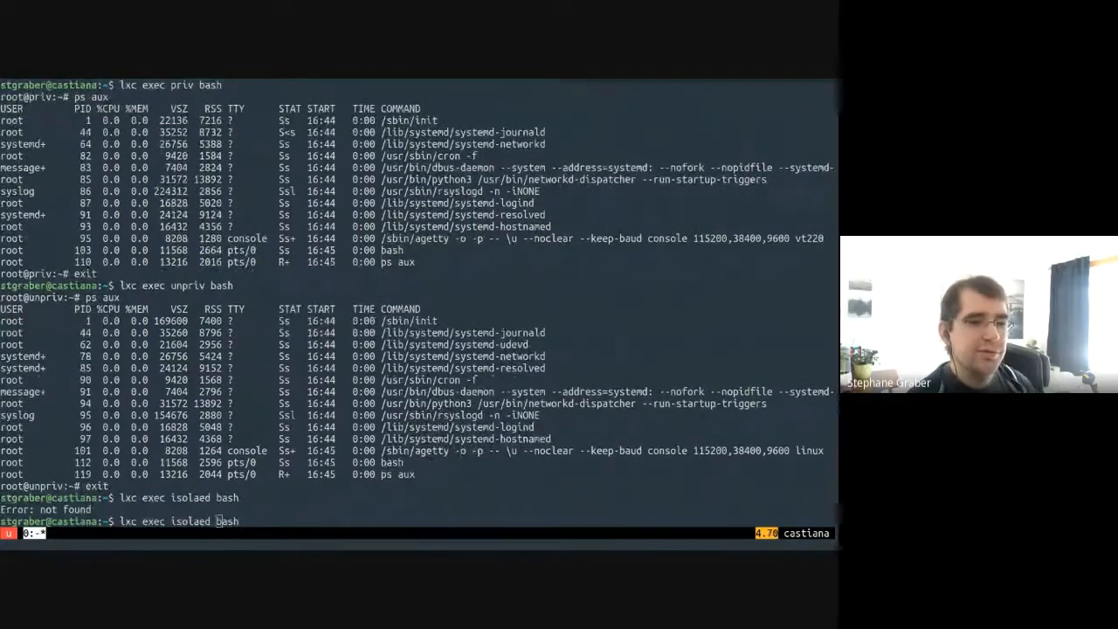
key(Return)
text(cat /proc/s)
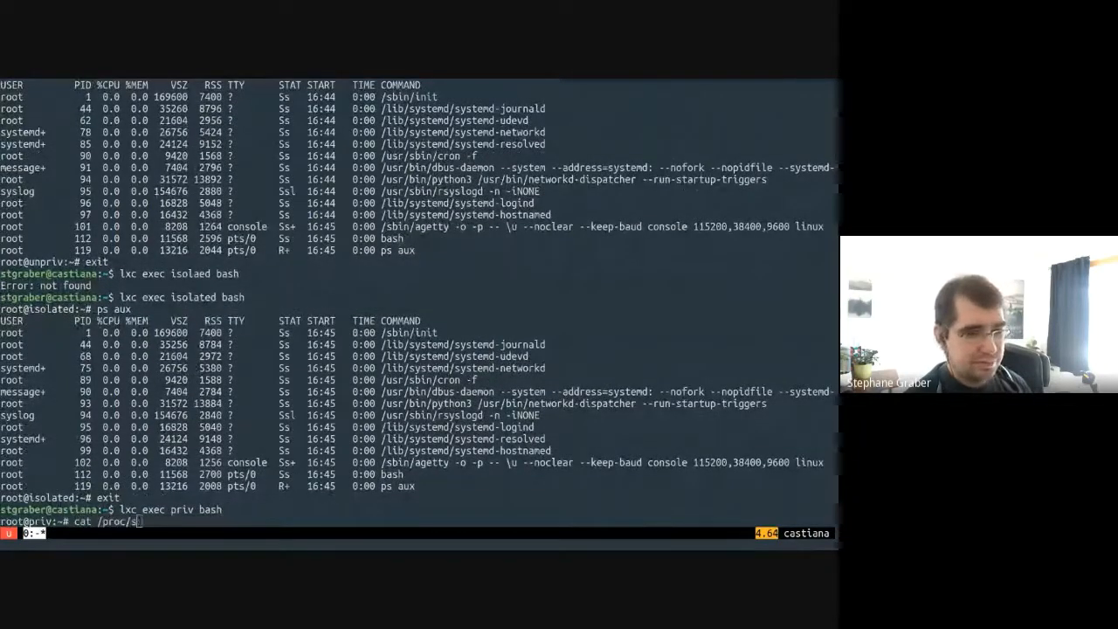
Step: Read /proc/self/uid_map in priv (full range) and unpriv (offset 1000000), then target isolated
key(Return)
text(cat /proc/)
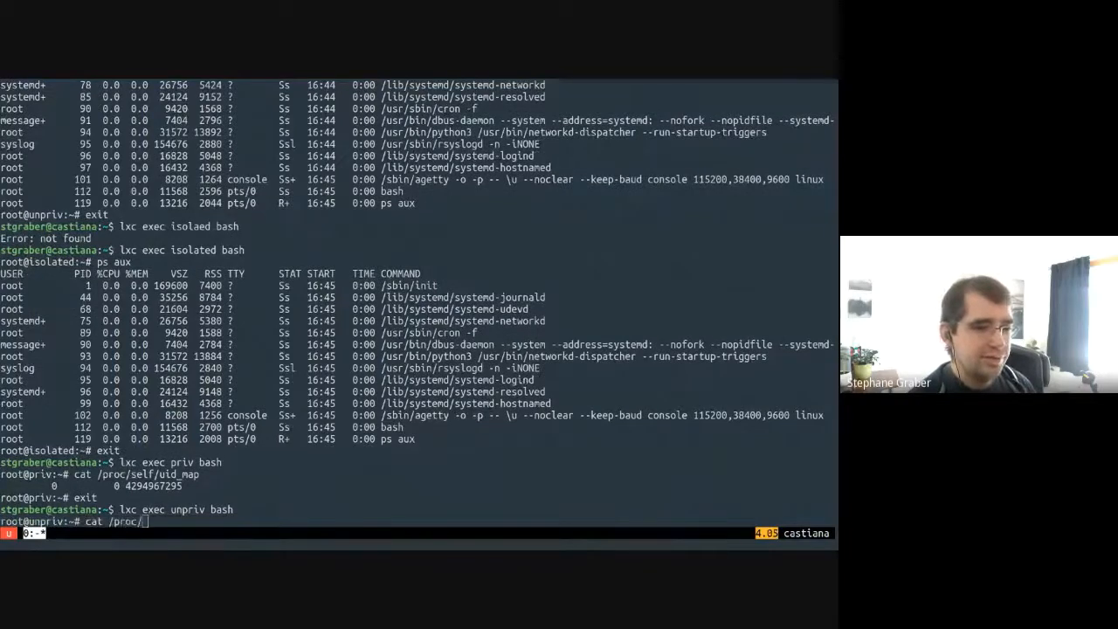
text(self/uid_map)
key(Return)
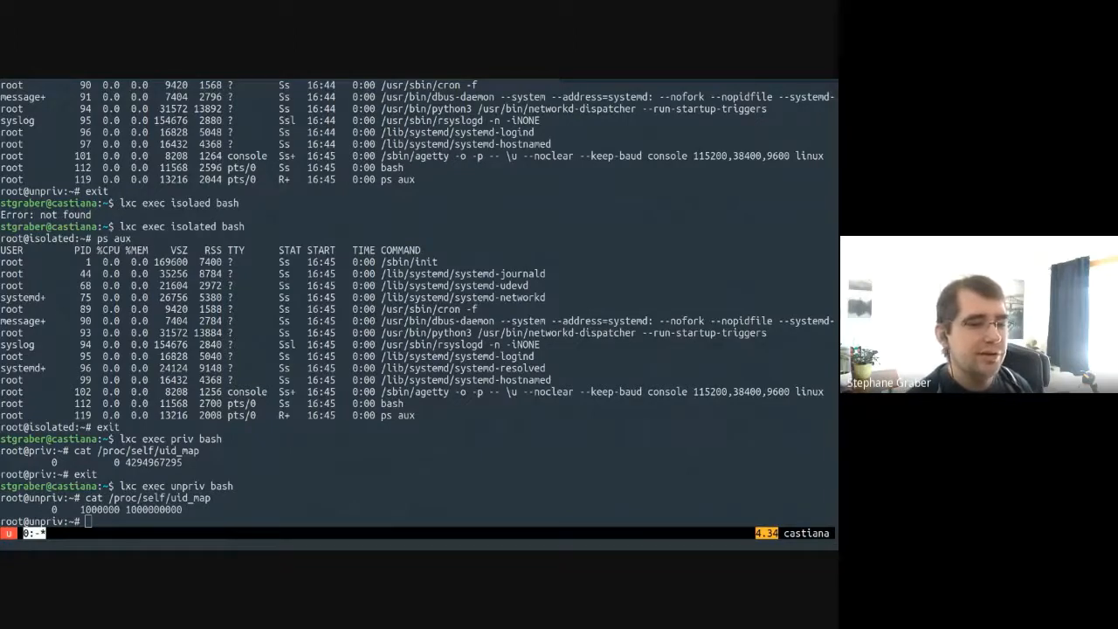
text(lxc exec isolaed bash)
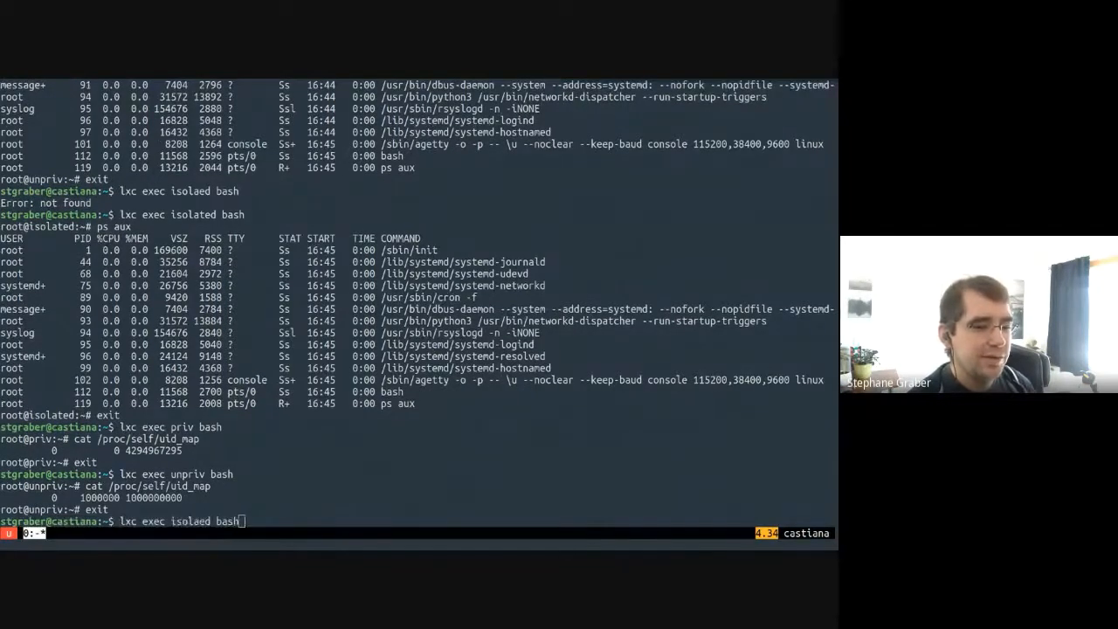
Step: Launch container unpriv1 and read its uid_map from a shell inside it
text(lxc launch images:ubuntu/20.04 unpriv)
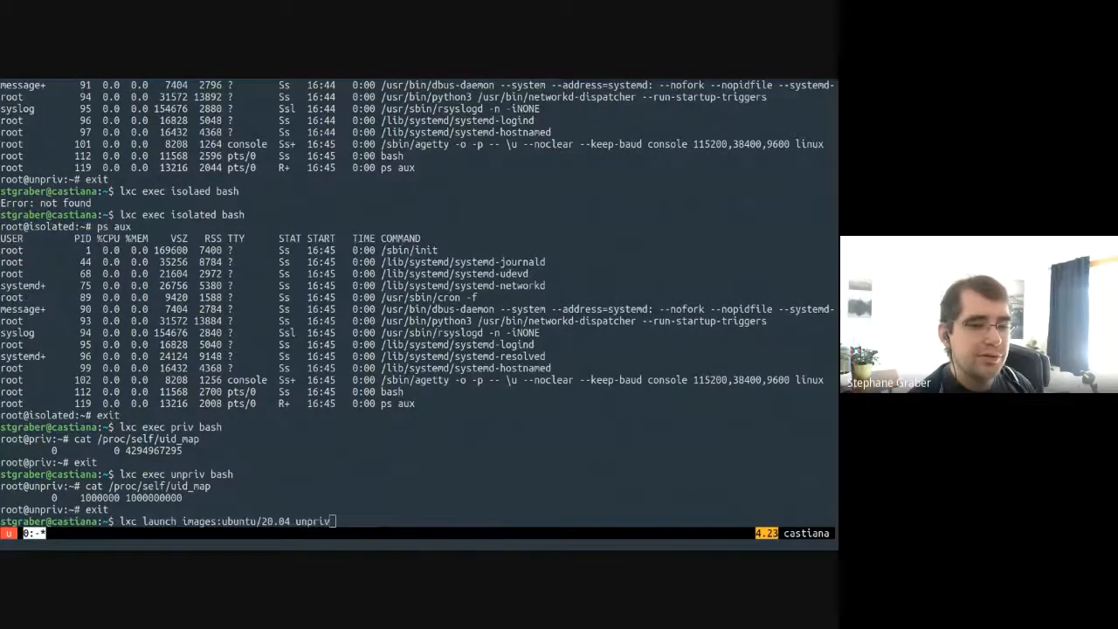
key(Return)
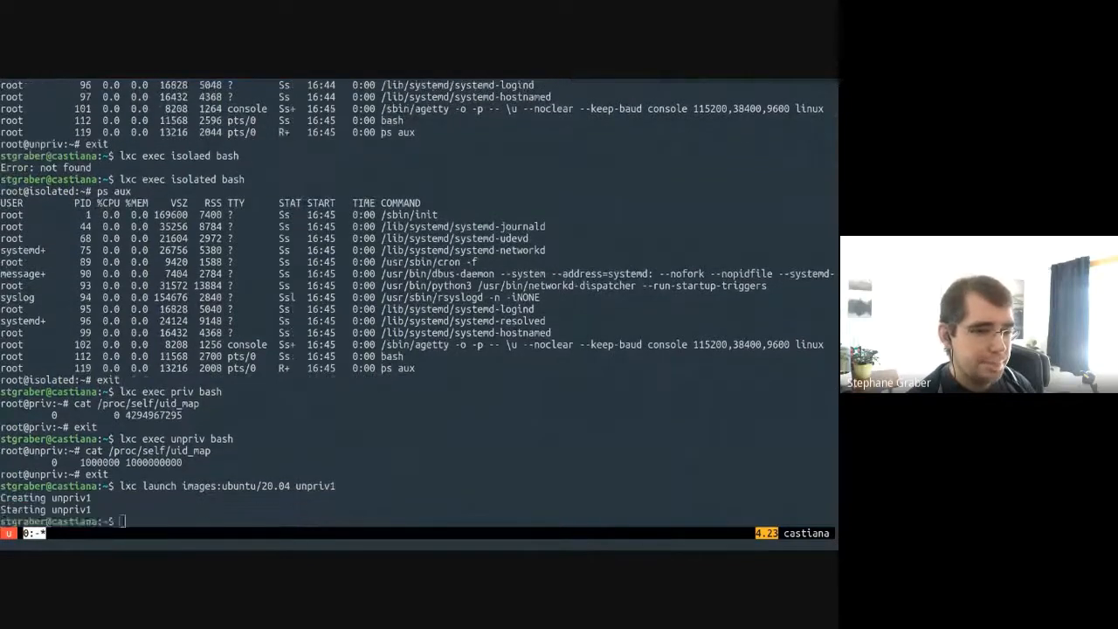
text(lxc exec unpriv1 bash)
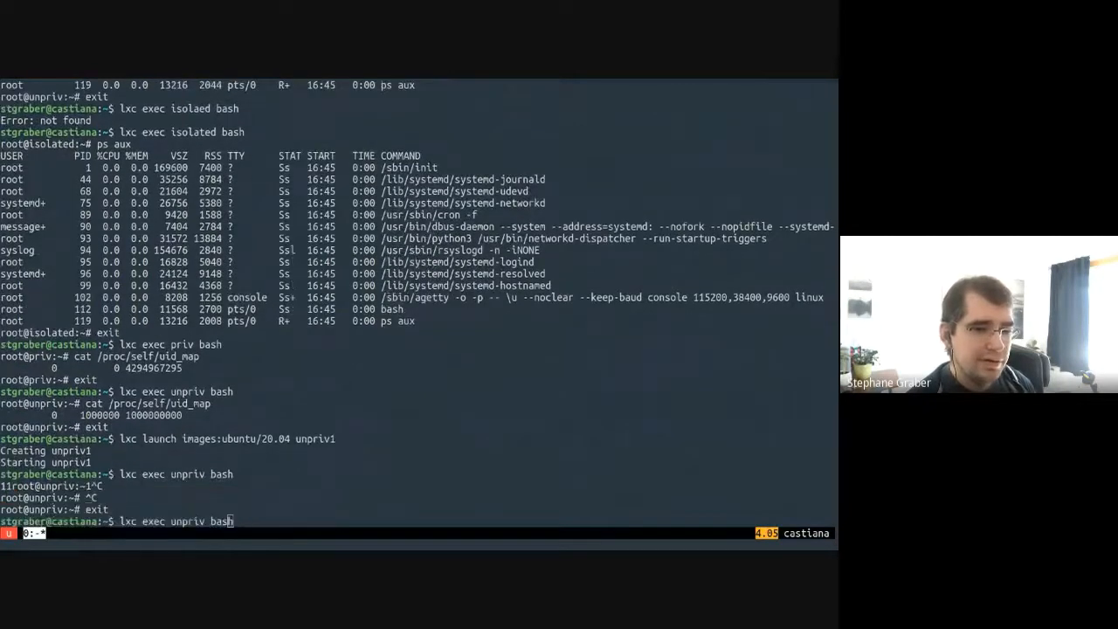
key(Return)
text(cat /proc/self/)
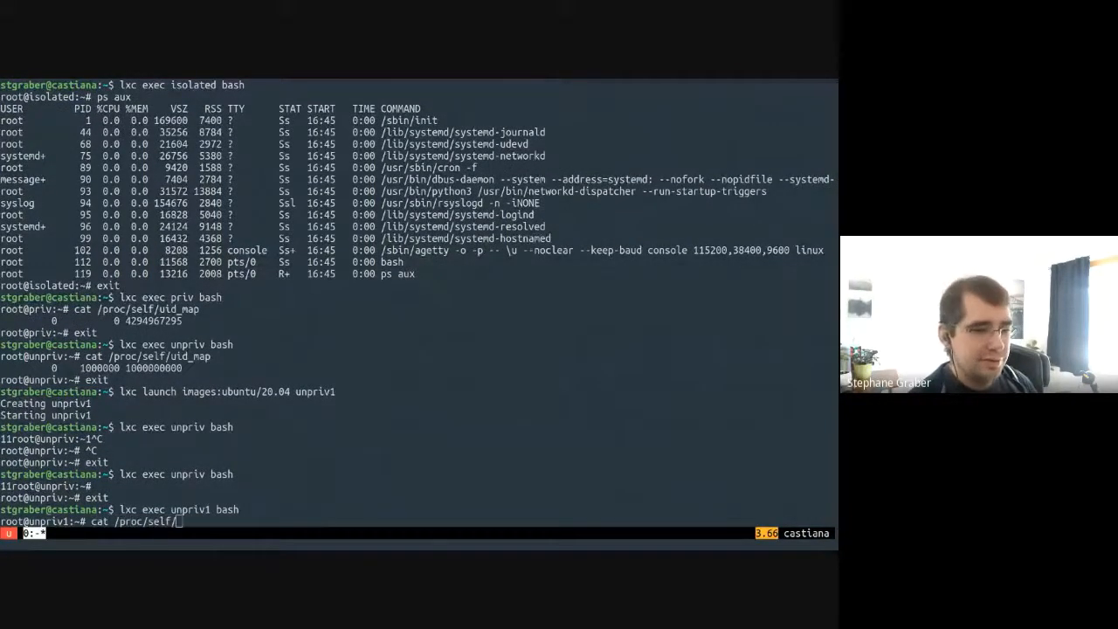
key(Return)
text(cat /proc/self/)
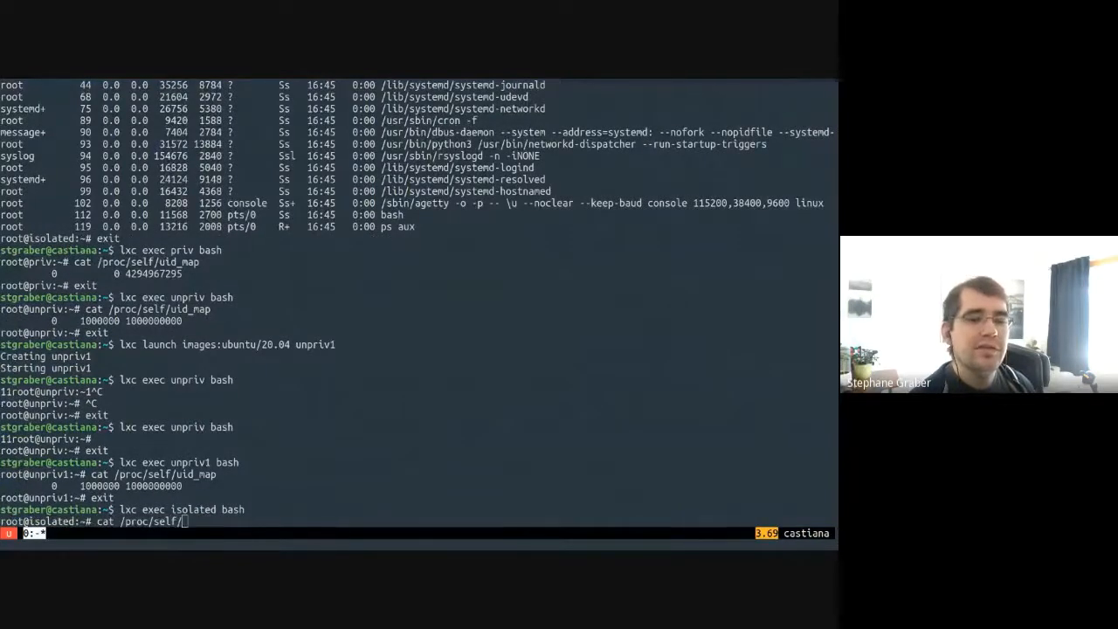
Step: Read isolated's separate uid_map range, then launch isolated1 with security.idmap.isolated=true and enter it
key(Return)
text(lxc launch images:ubuntu/20.04 isolated1 -c security.idmap.isolated=true)
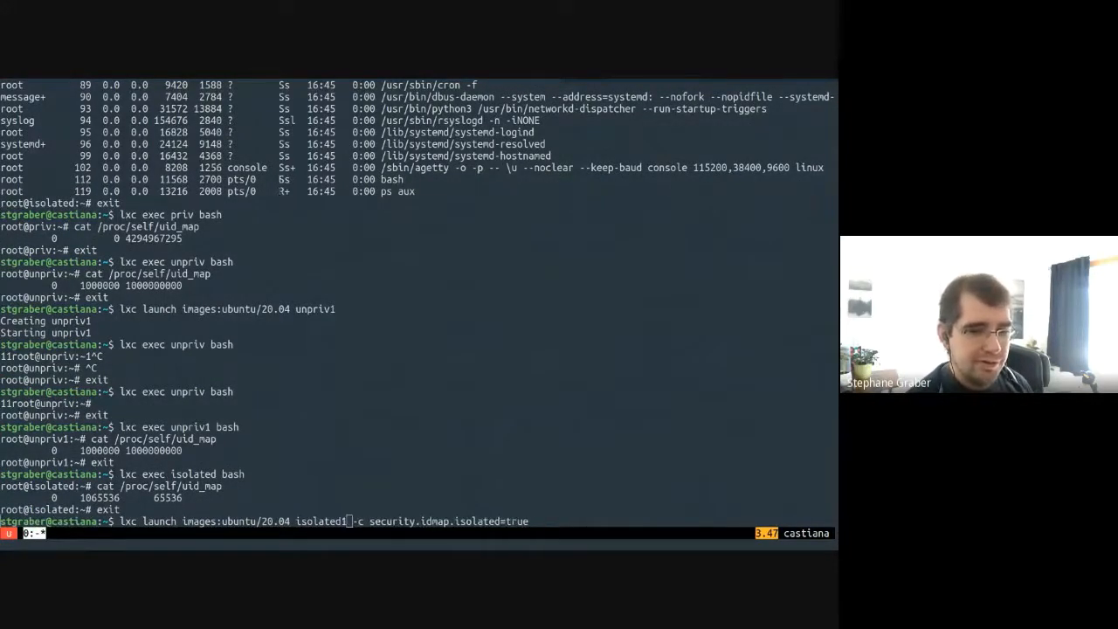
key(Return)
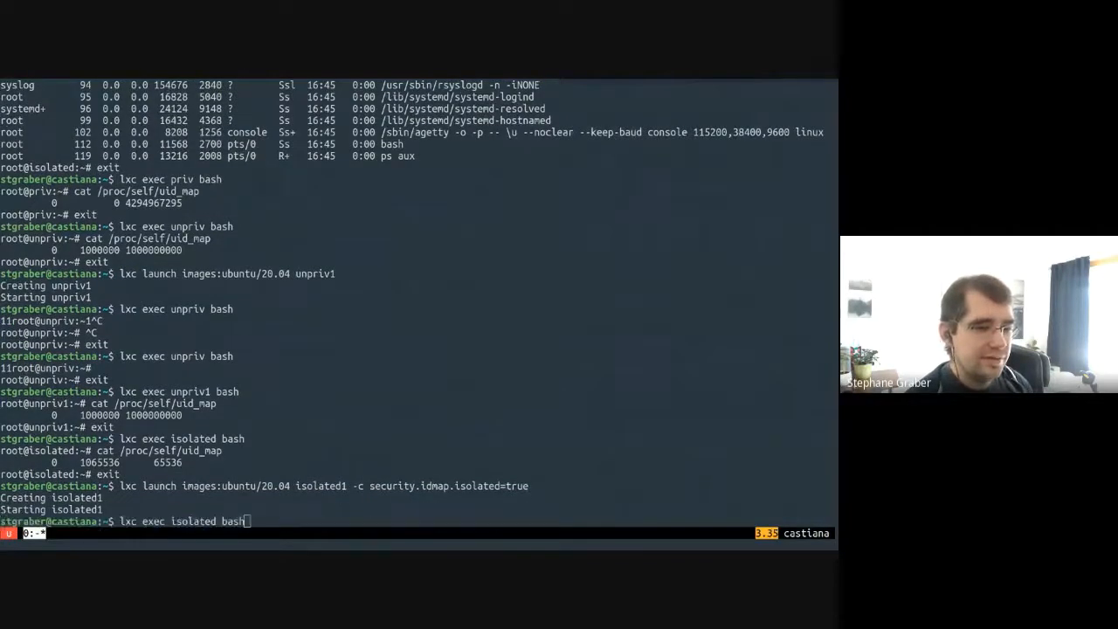
text(lxc launch images:ubuntu/20.04 c1)
key(Return)
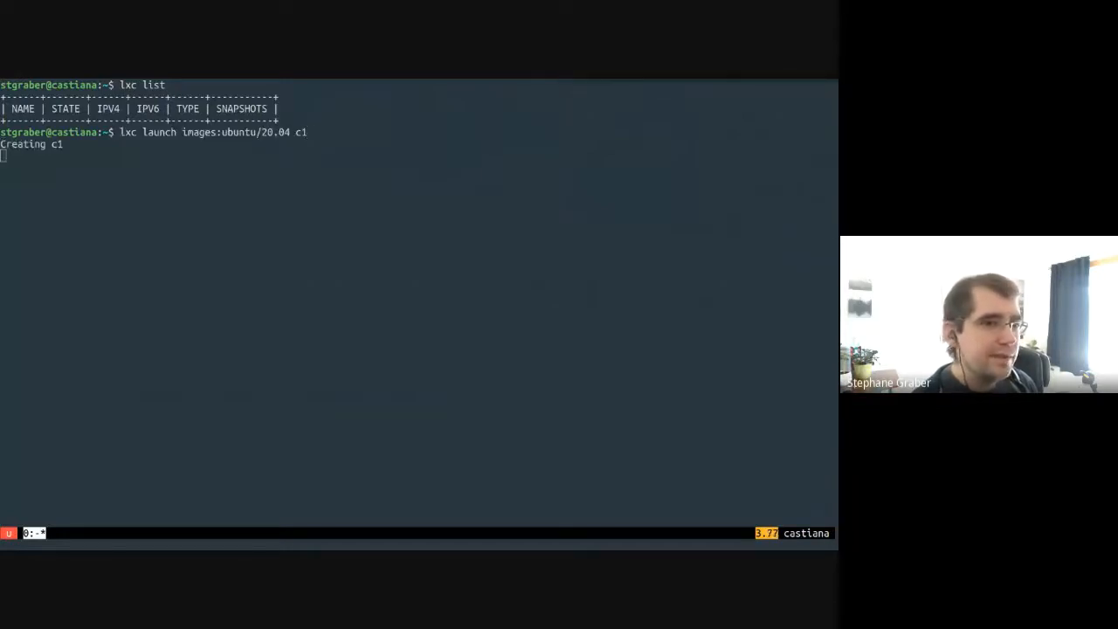
Step: Enter container c1 and list its device nodes with ls -lh /dev/
text(lxc exec c1 bash)
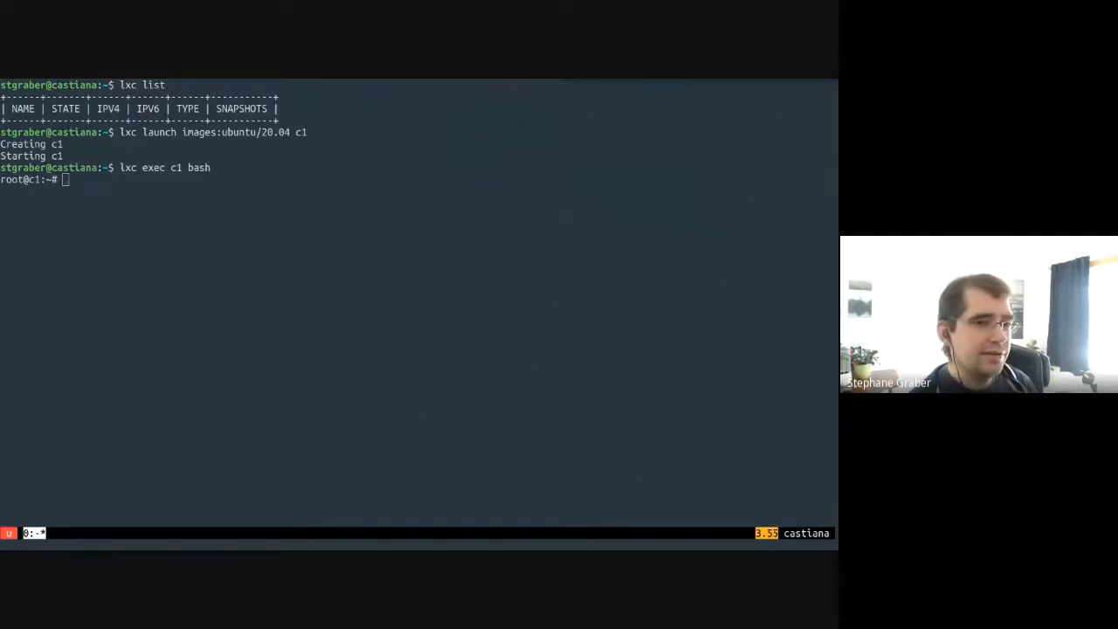
text(ls -lh /dev/)
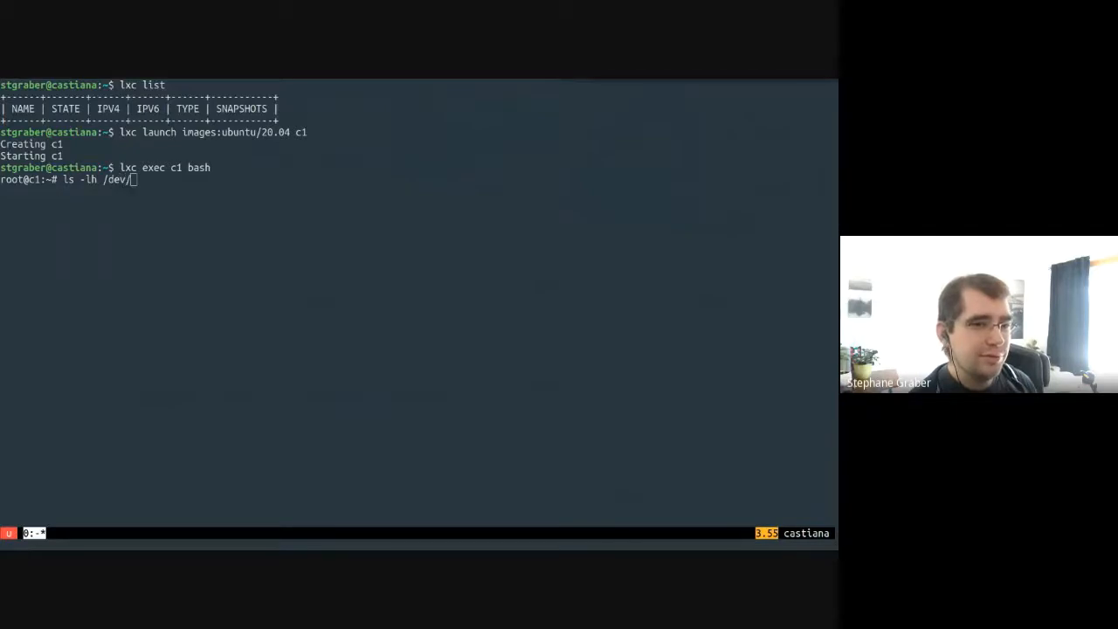
key(Return)
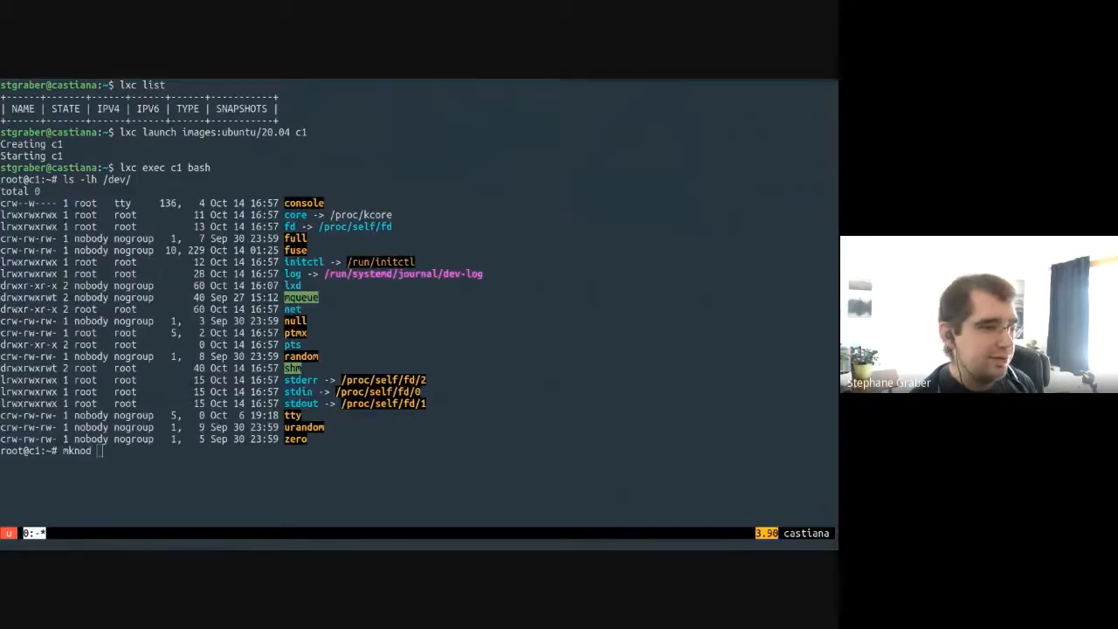
Step: Attempt mknod /dev/blah c 1 5 inside c1 and see it denied
text(/dev)
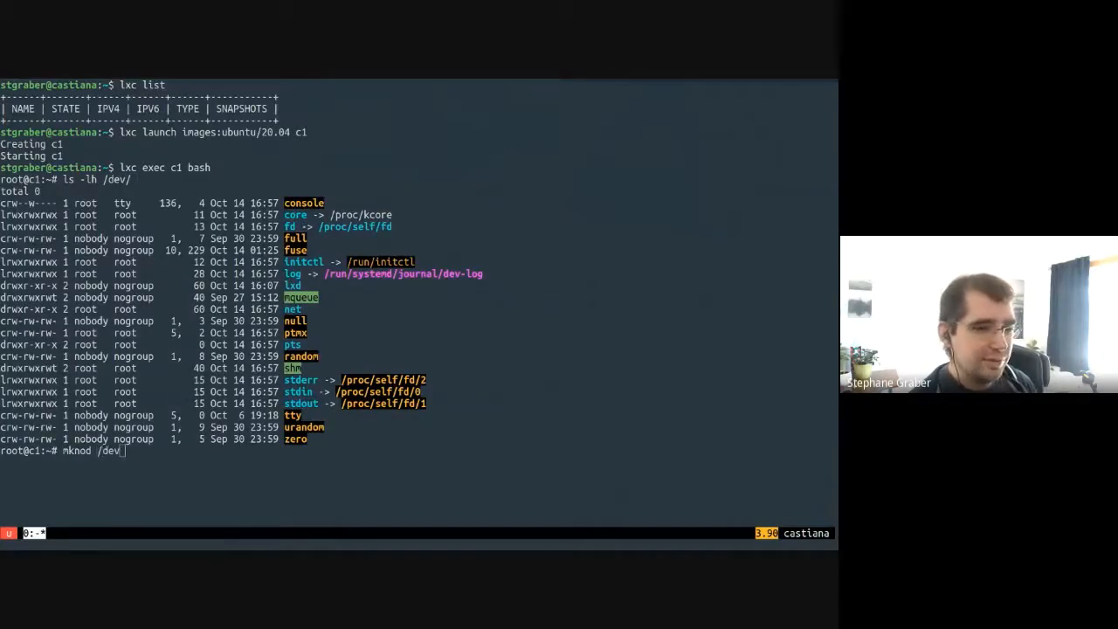
text(blah c)
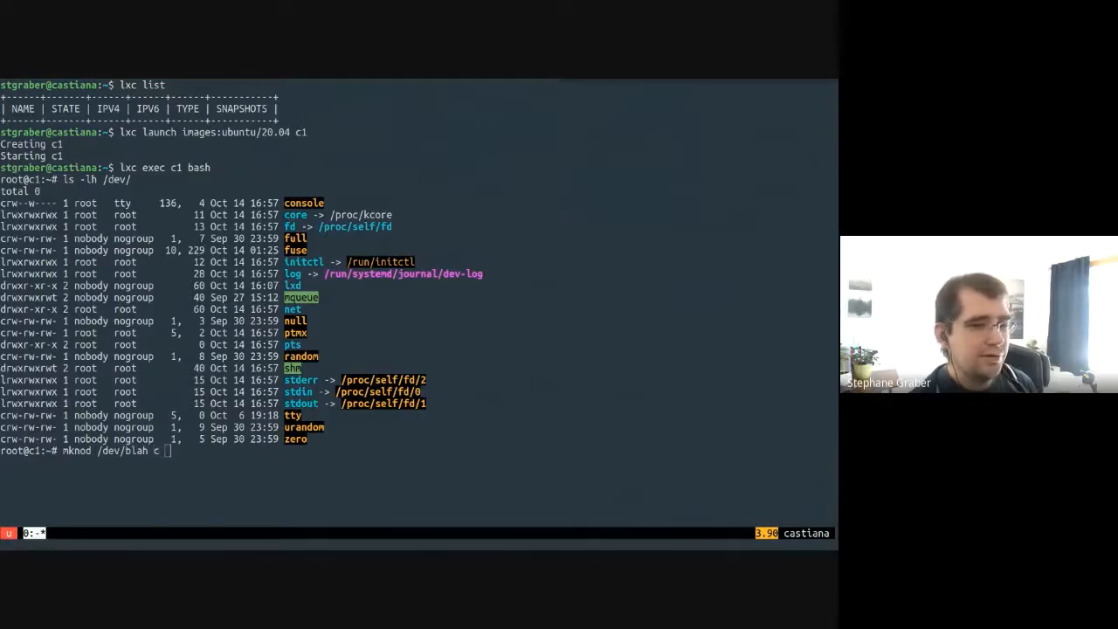
text(1 5)
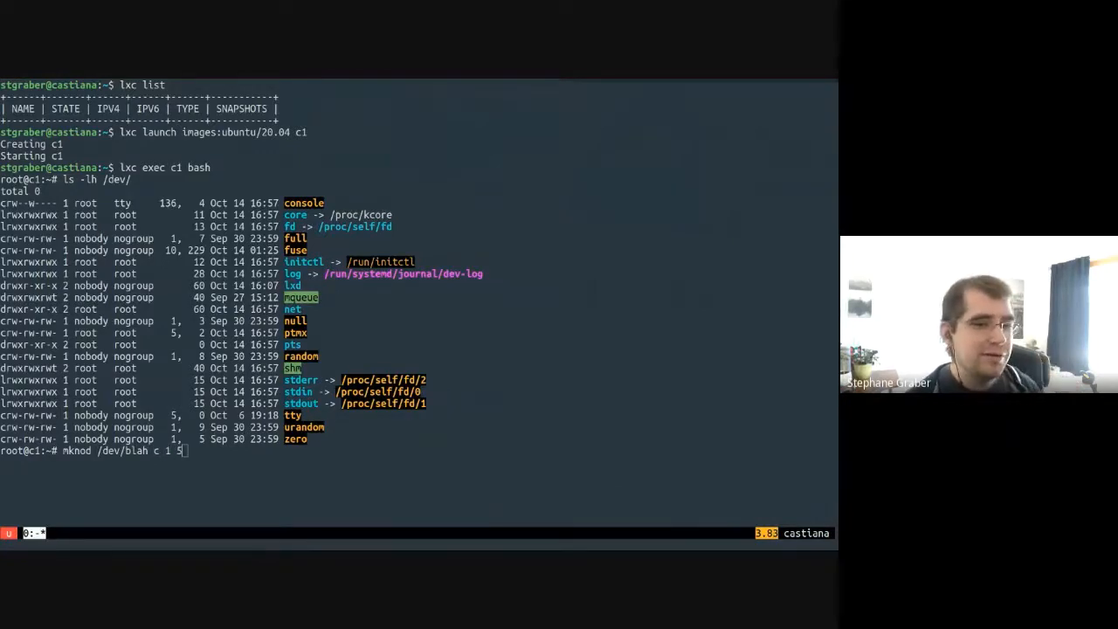
key(Return)
text(lxc config set c1 security.syscalls.intercept.mknod=true)
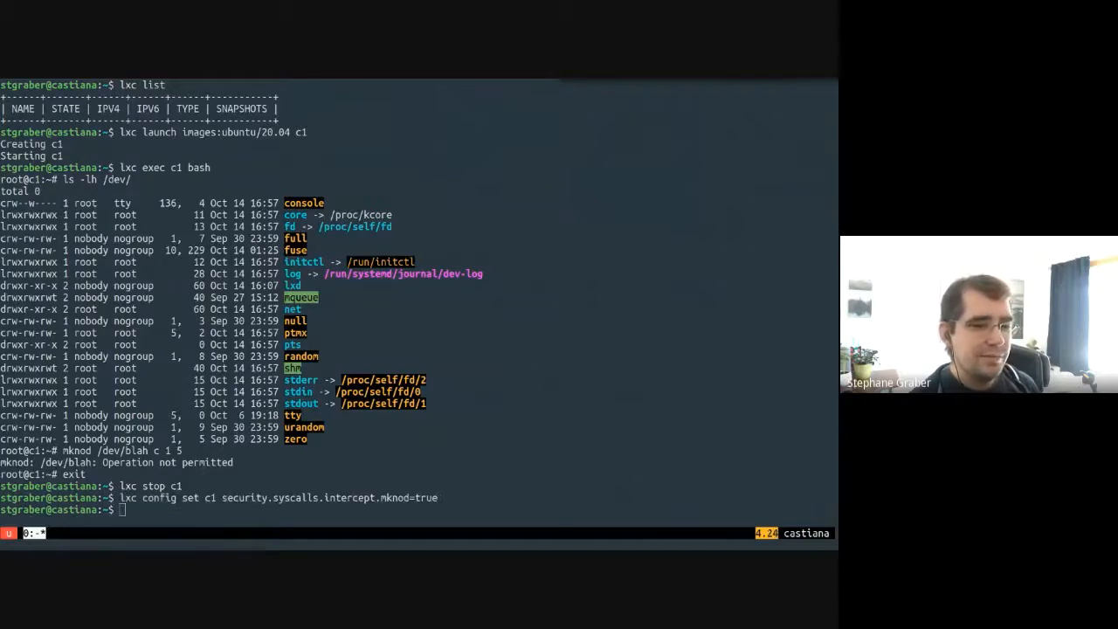
Step: Restart c1, create /dev/blah c 1 5 successfully and confirm it with ls -lh /dev/blah
text(lxc start c1)
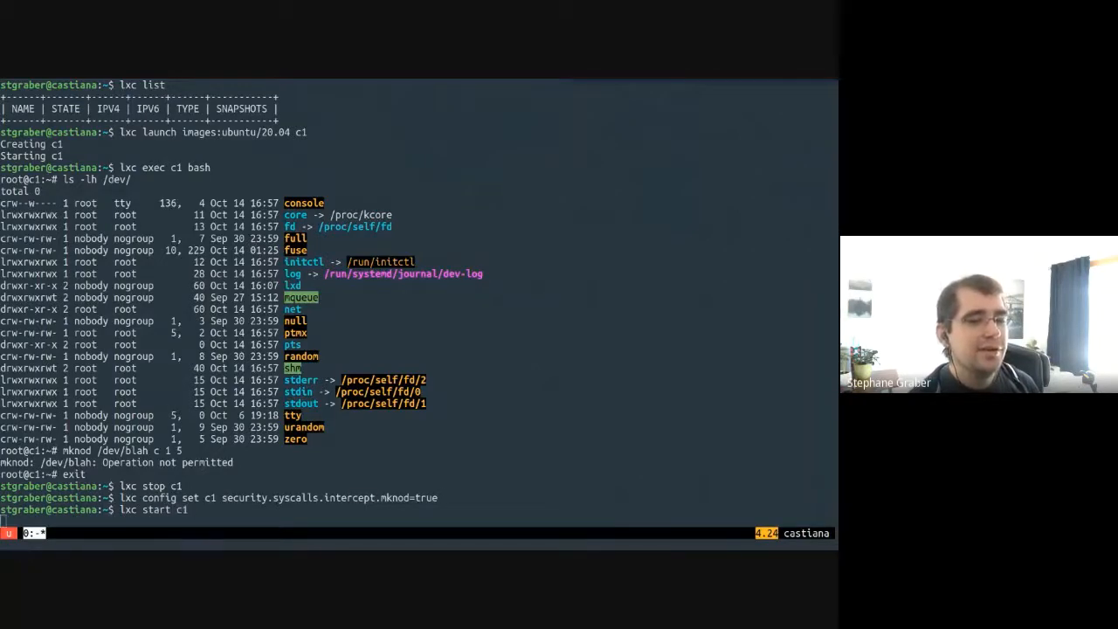
text(lxc exec c1 bash)
text(mknod /dev/blah c 1 5)
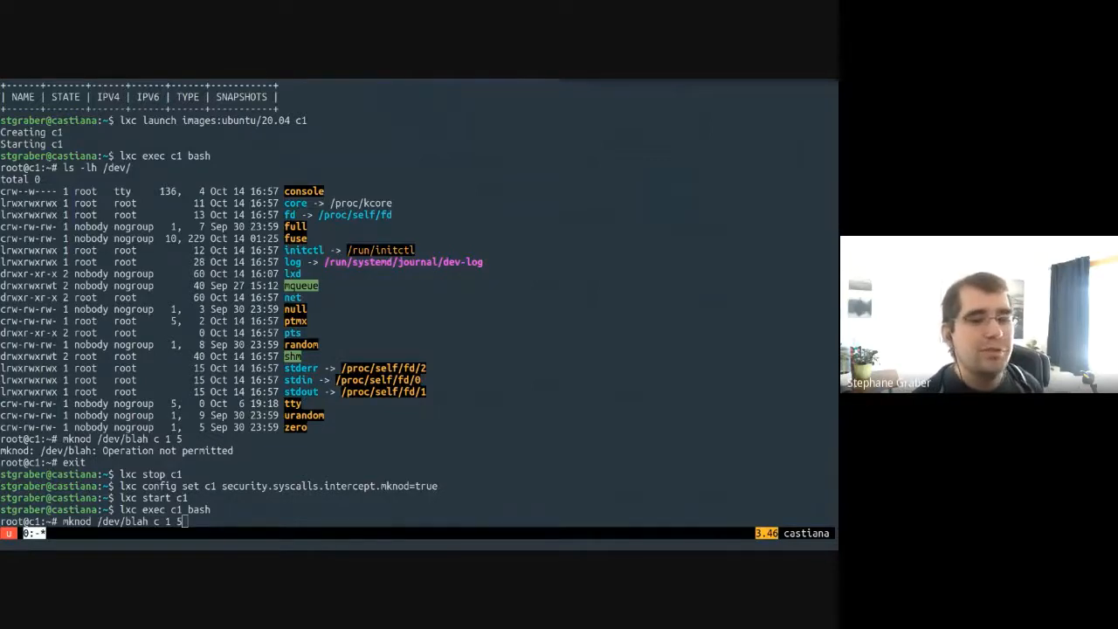
key(Return)
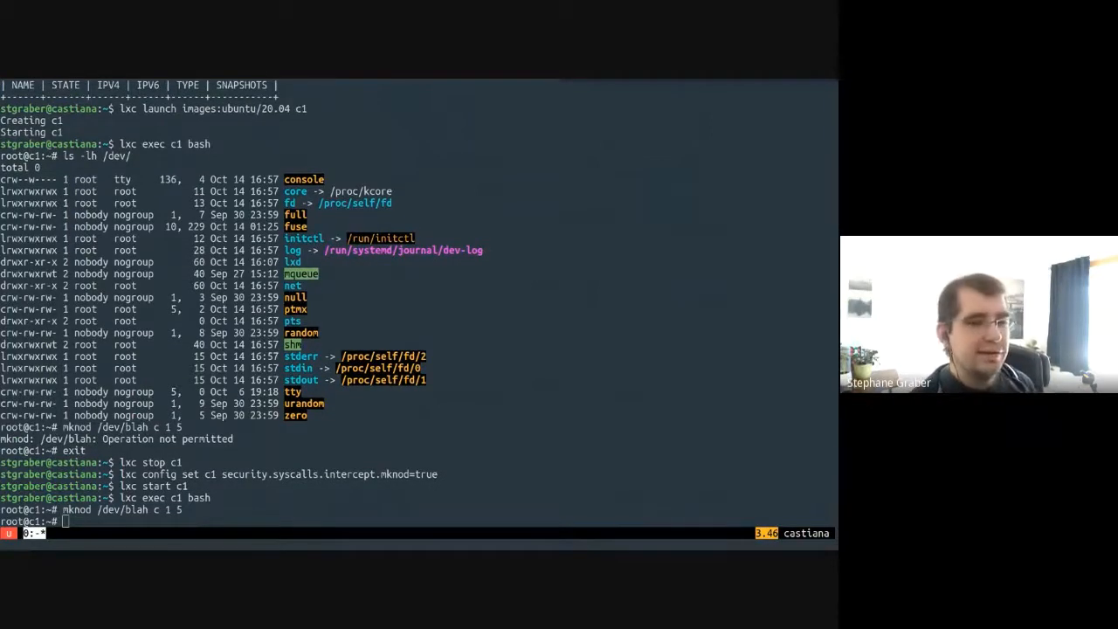
text(ls -lh /dev/blah)
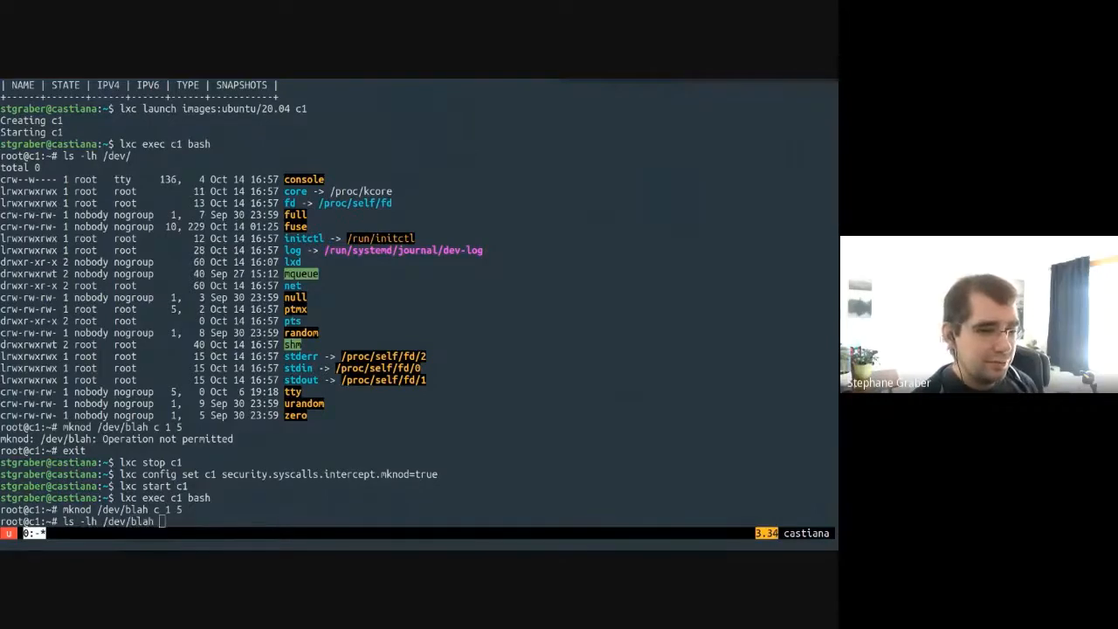
key(Return)
text(ls -lh /)
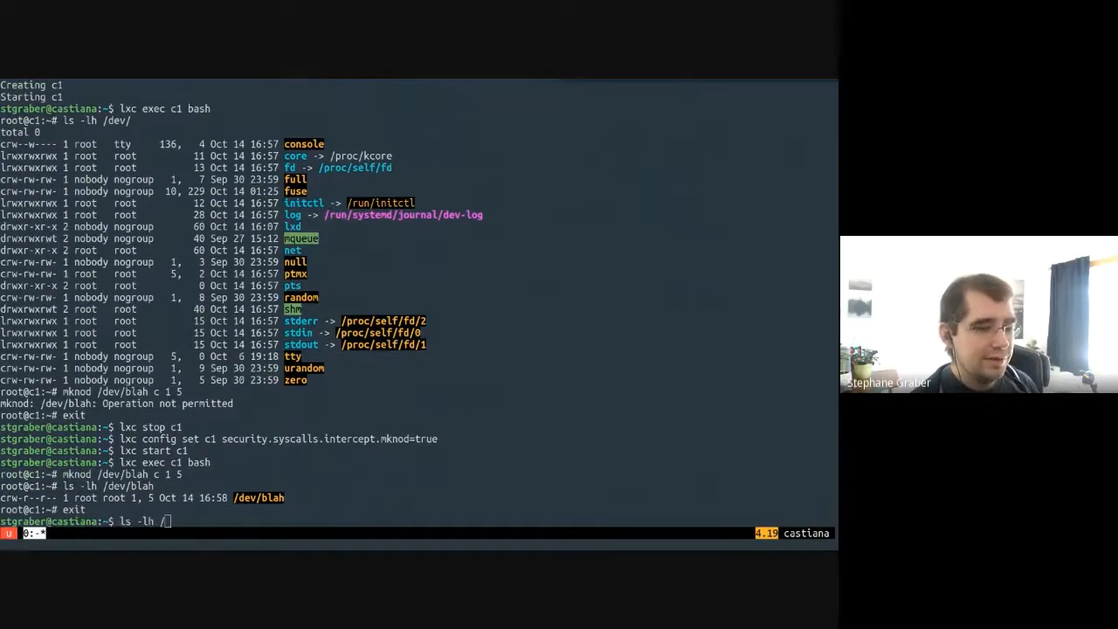
Step: Check host /dev/nvme0n1 and attempt mknod /dev/blah1 b 259 0 in c1, which is denied
text(dev/nvm)
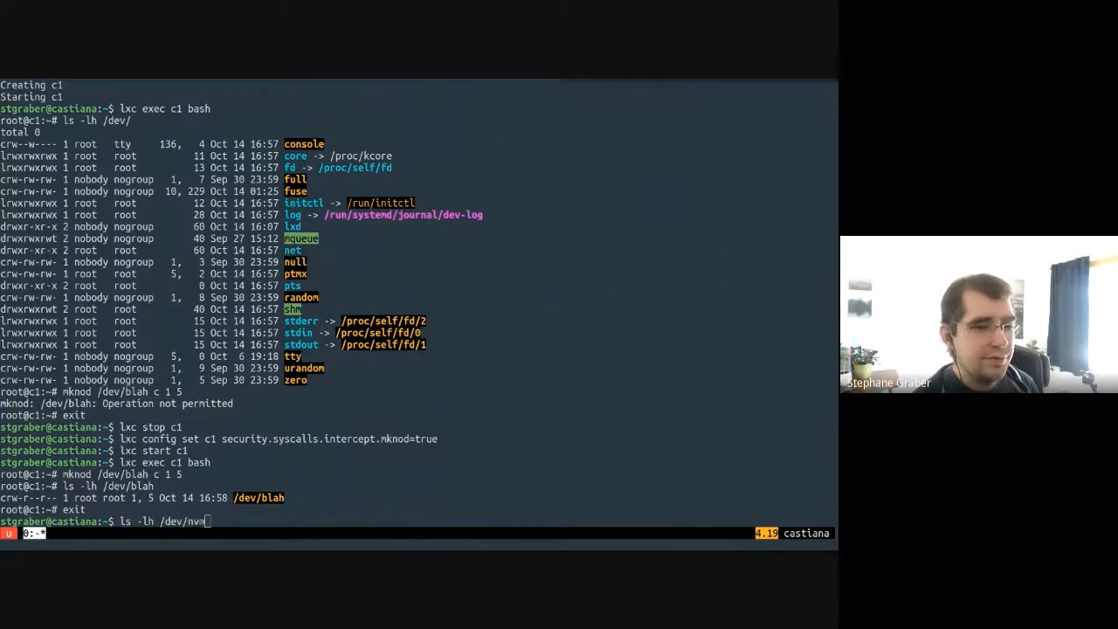
text(e0n1)
text(mknod /dev/blah b 259)
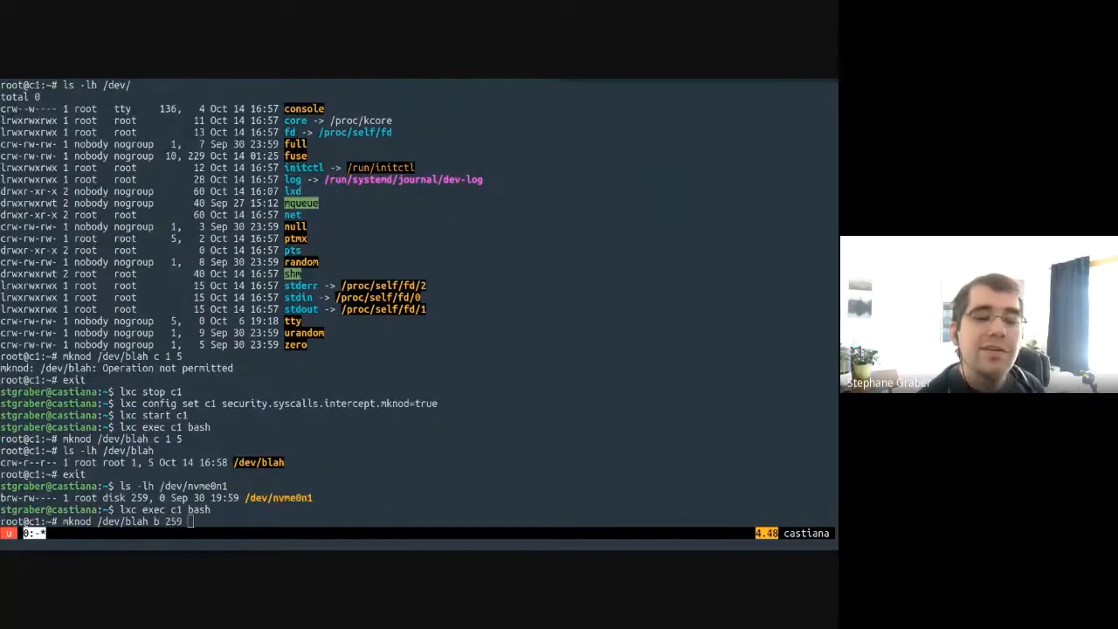
text(0)
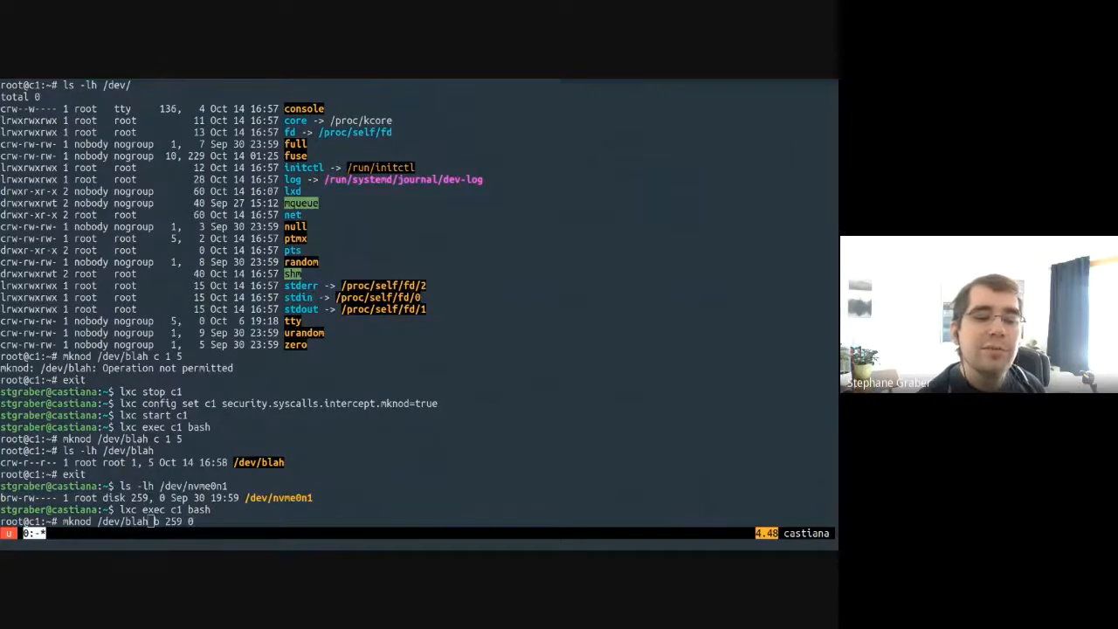
text(1)
key(Return)
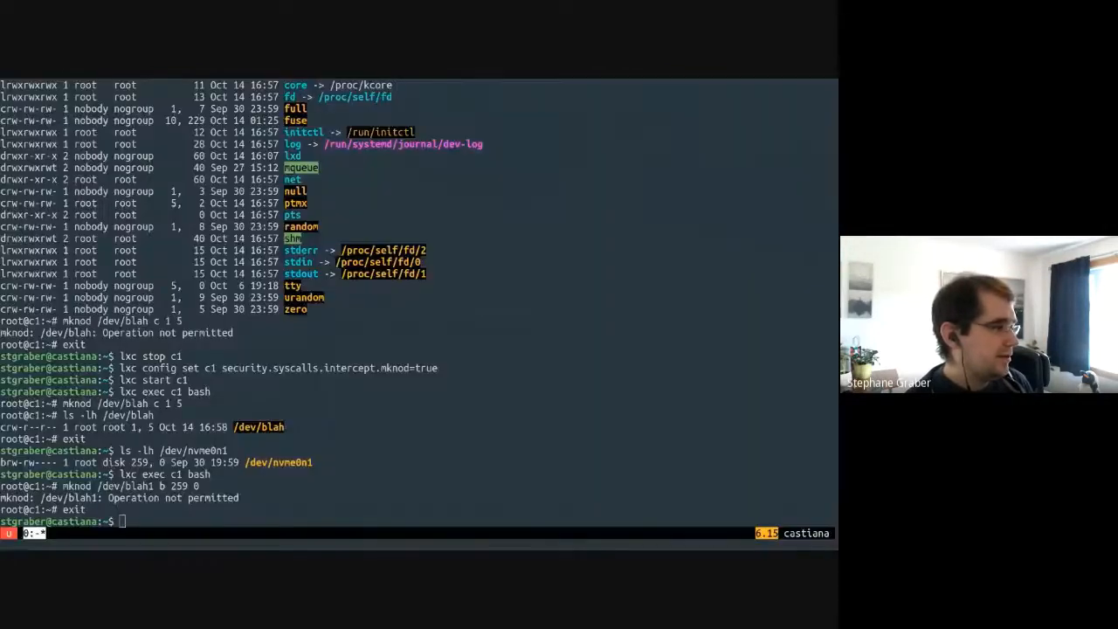
Step: Clear the terminal back to an empty host prompt
text(clear)
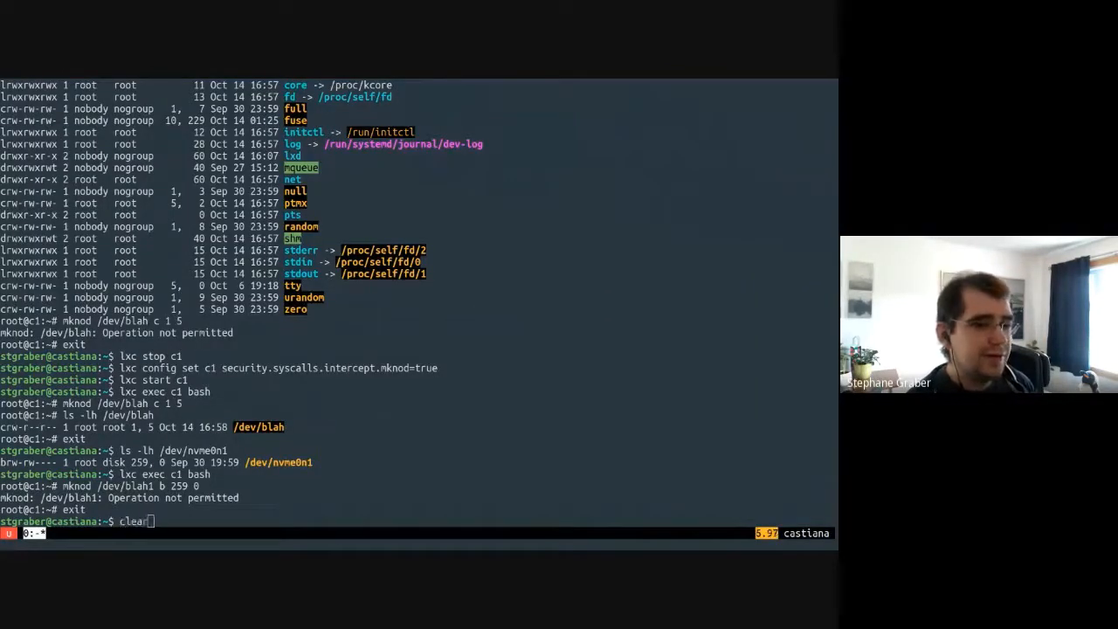
key(Return)
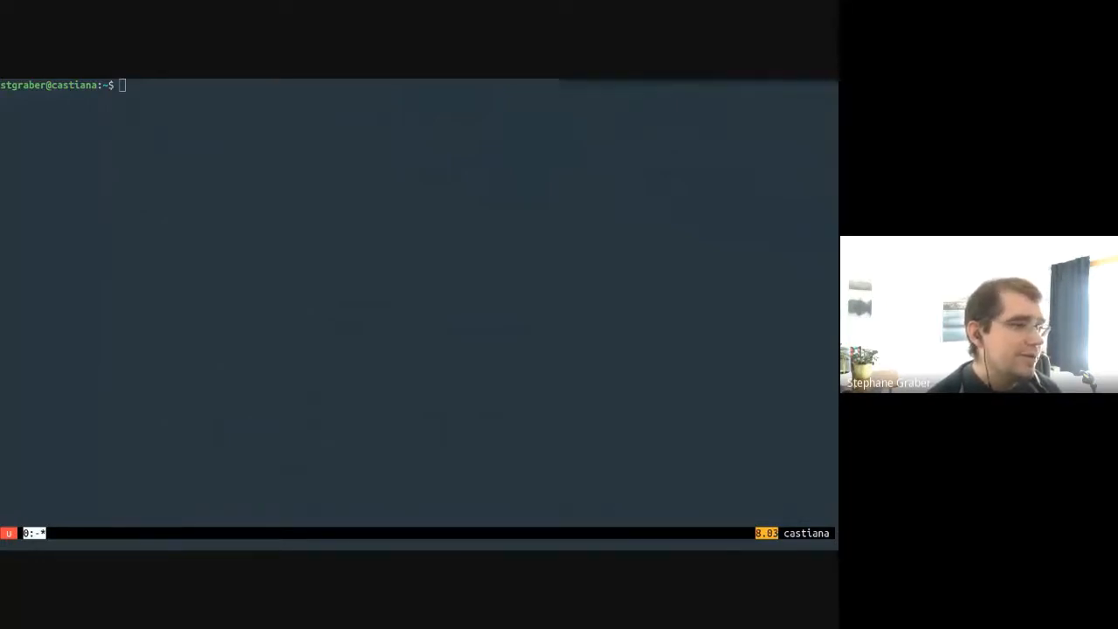
Step: Delete the old c1, relaunch a fresh Ubuntu 20.04 c1 and enter a shell in it
text(lxc launch images:ubuntu/20.04 c1)
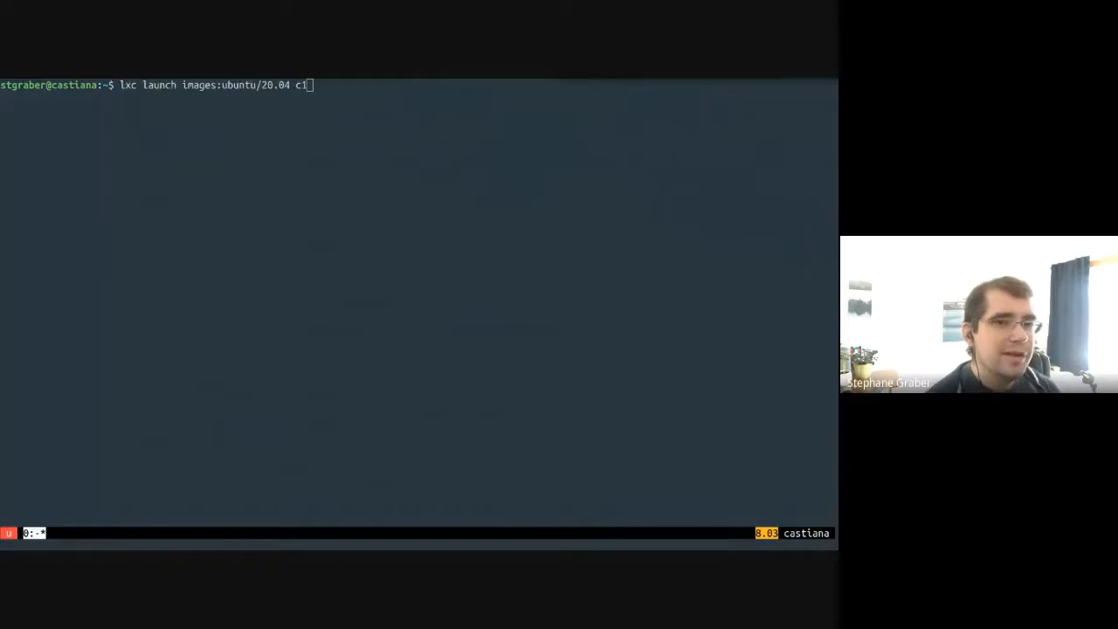
key(Return)
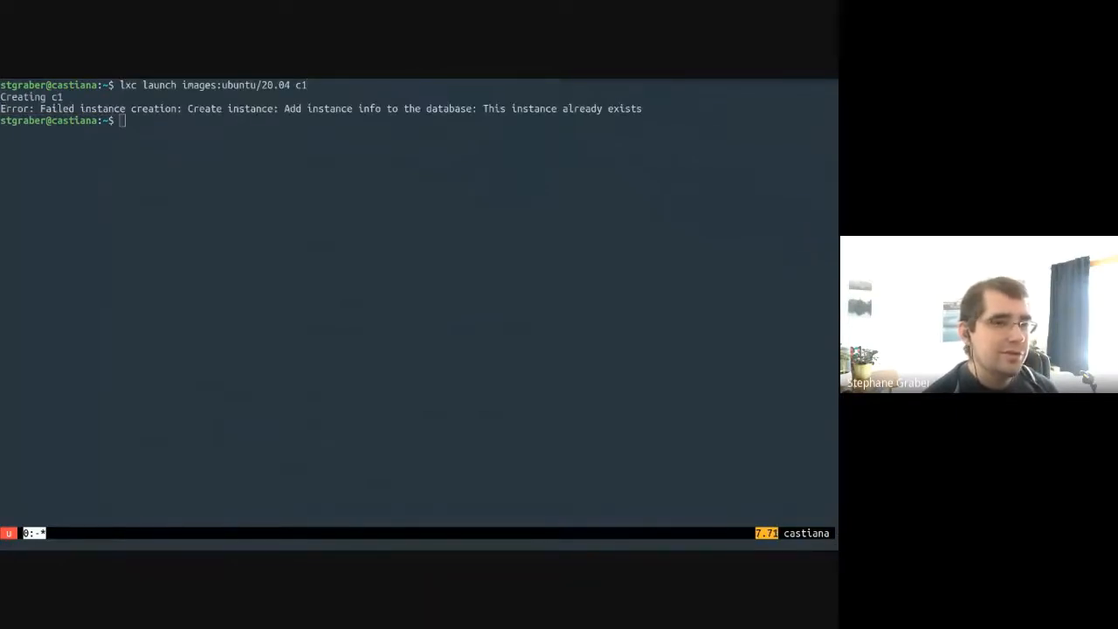
text(lxc delete -f c1)
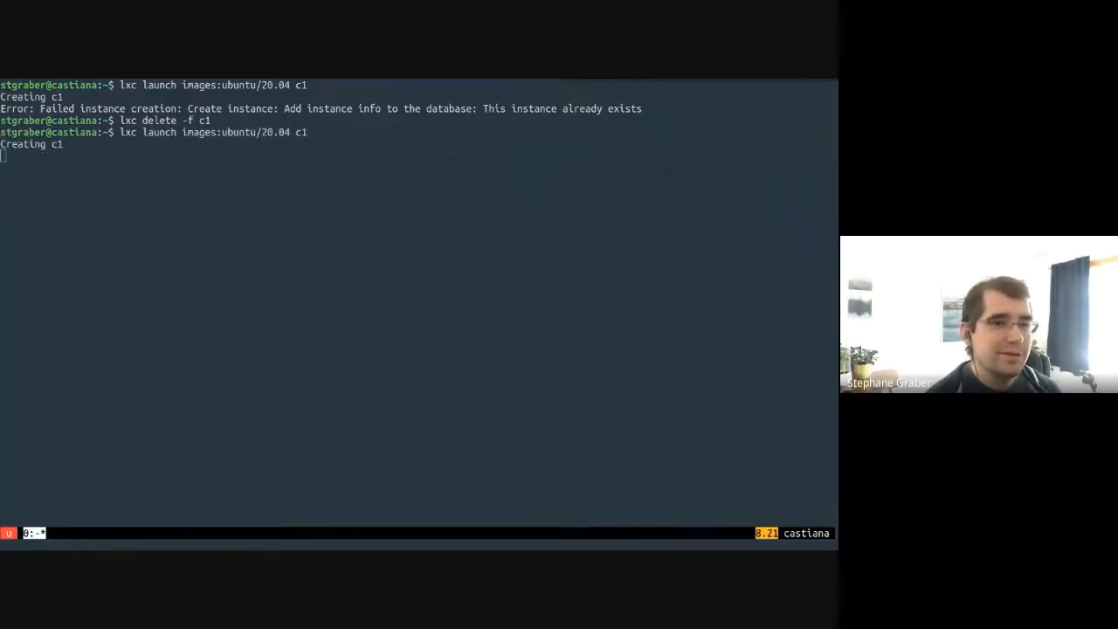
text(lxc)
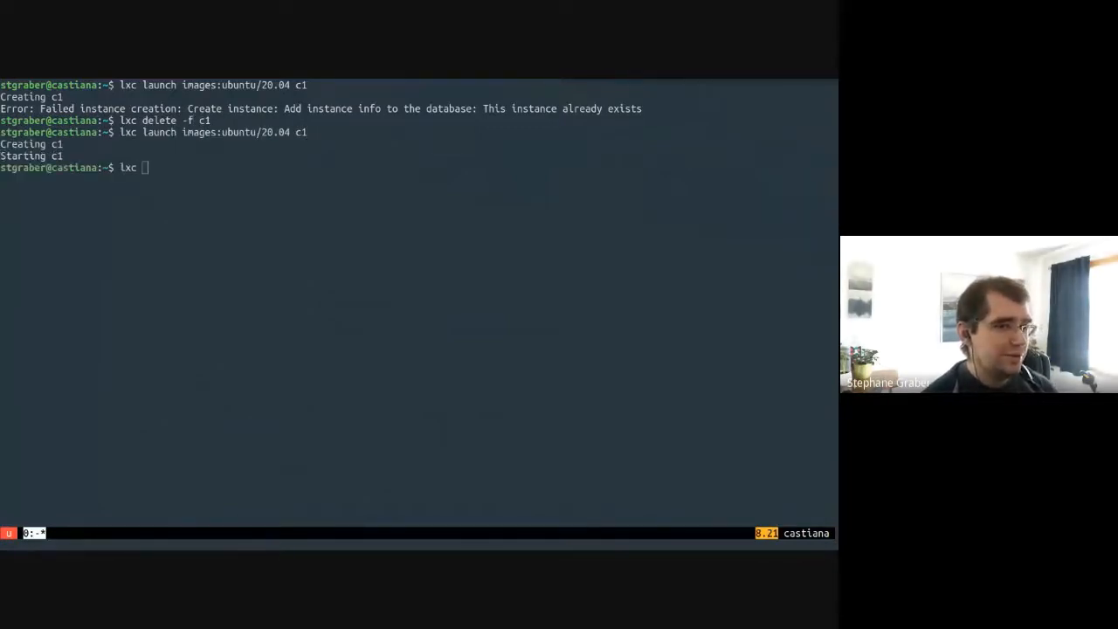
text(exec c1 bash)
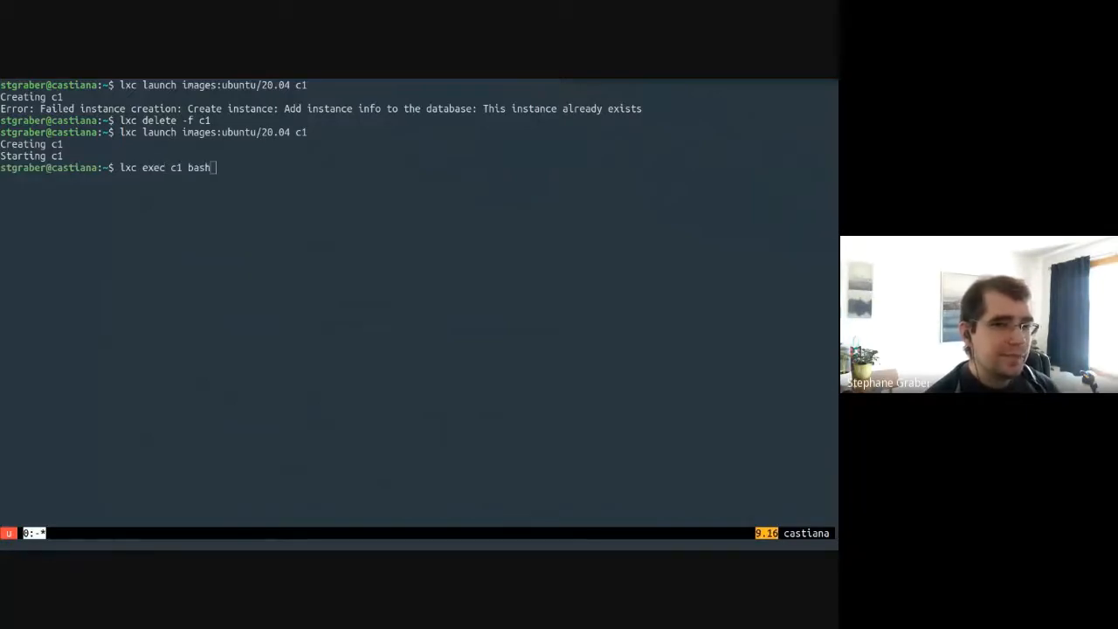
Step: View /proc/self/mountinfo in less, showing the root mounted via shiftfs, then quit
text(cle)
text(less /proc/sel)
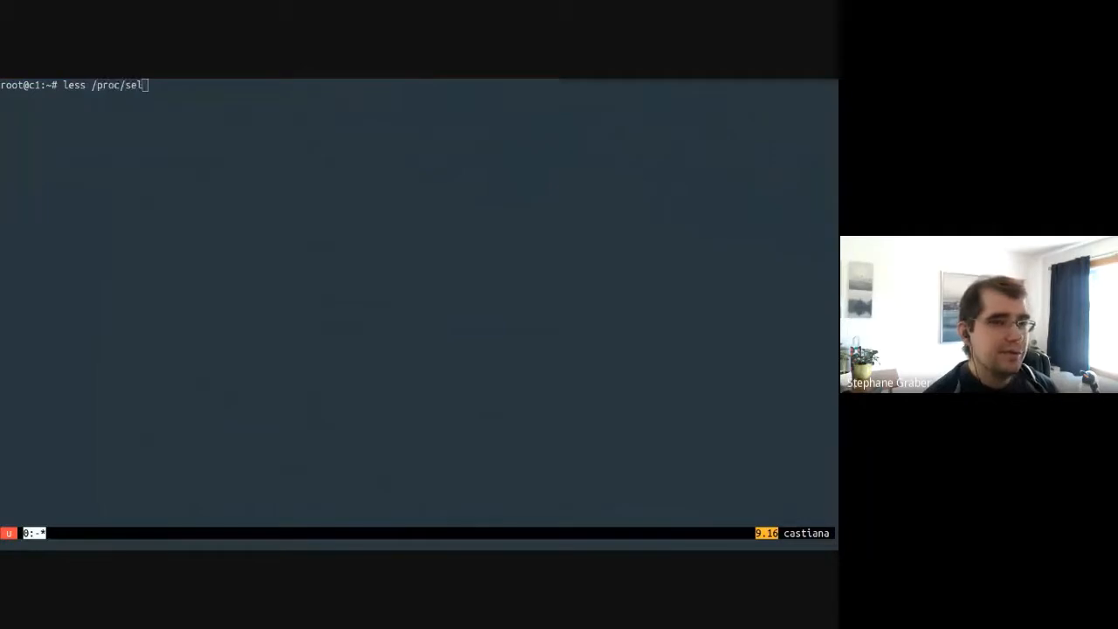
text(f/mountinfo)
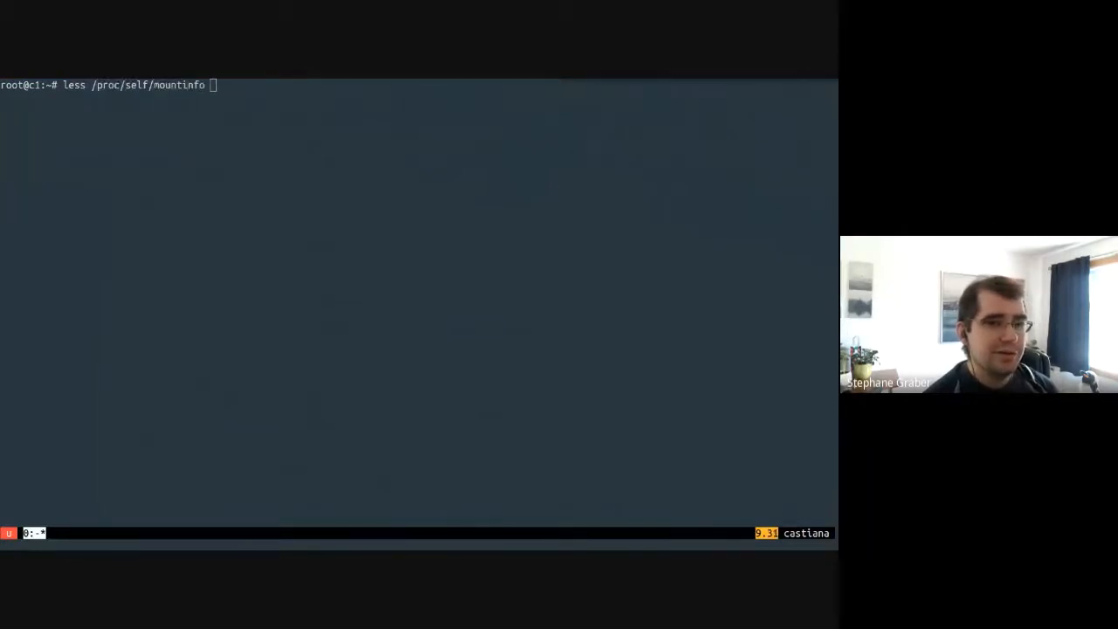
key(Return)
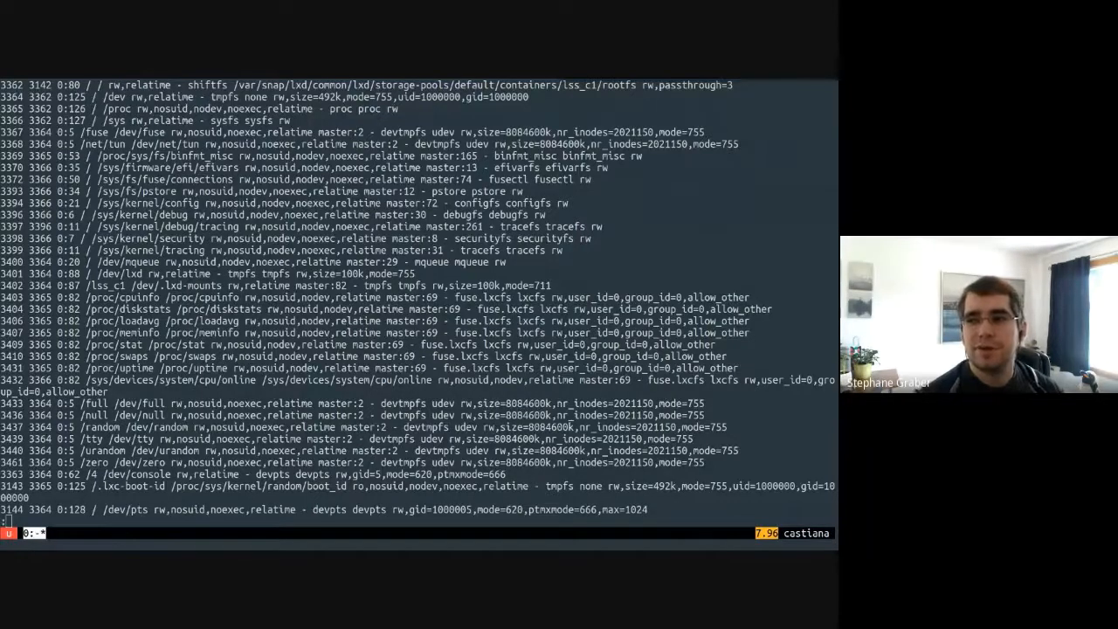
key(q)
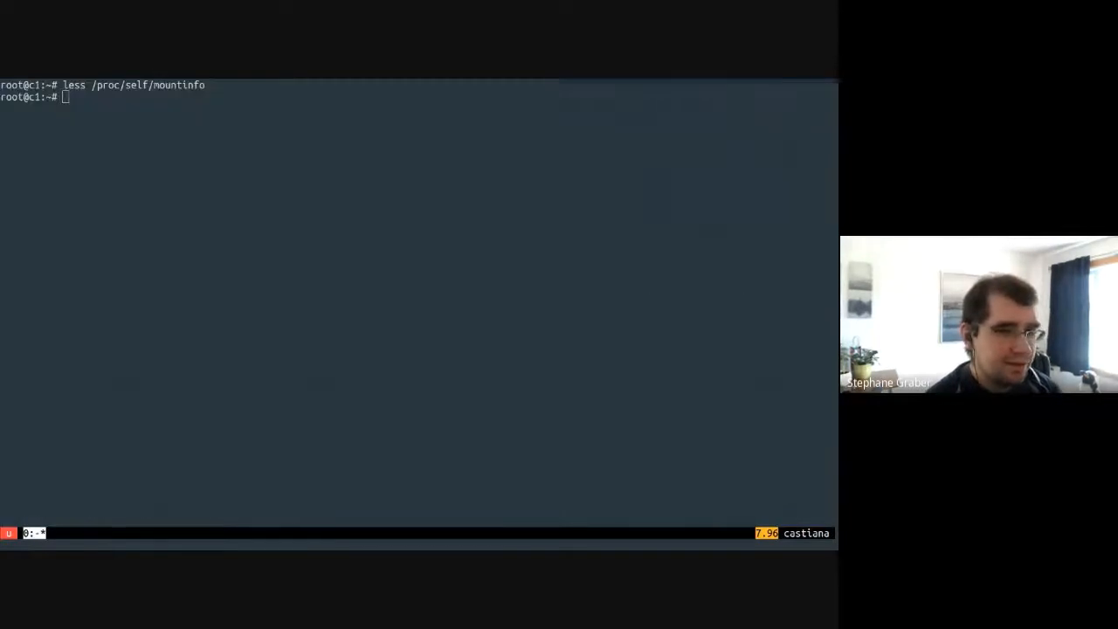
Step: Run stat -f / inside c1 to show the root filesystem is zfs
text(stat -f /)
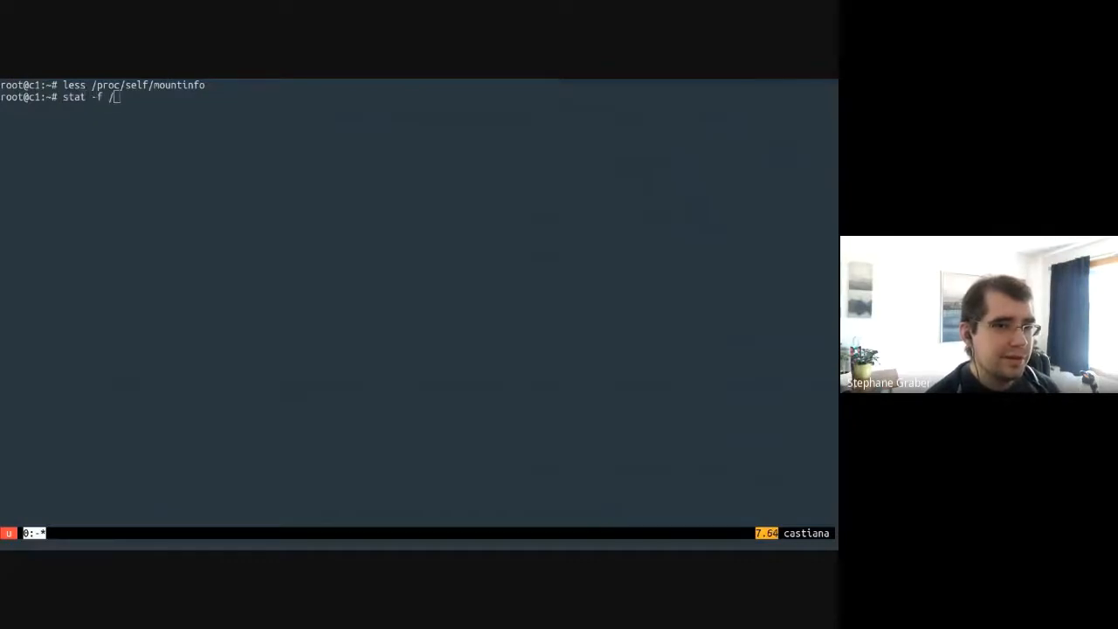
key(Return)
text(exit)
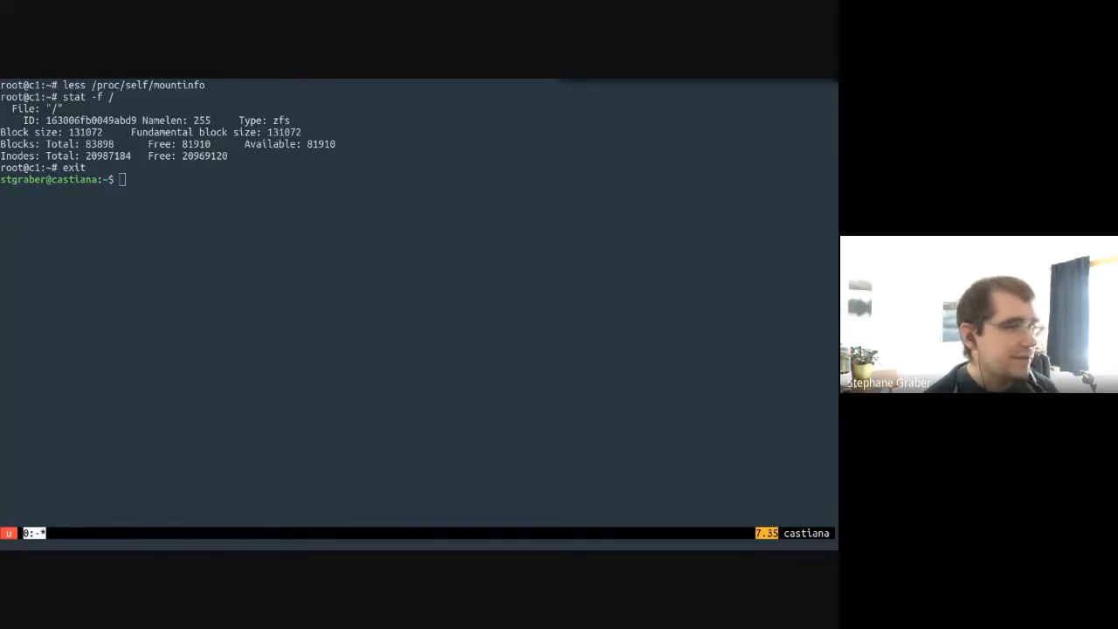
Step: Add host /home to c1 as disk device 'home' mounted at /mnt/home
text(lxc config device add c1 home source=/home path=/mnt/home)
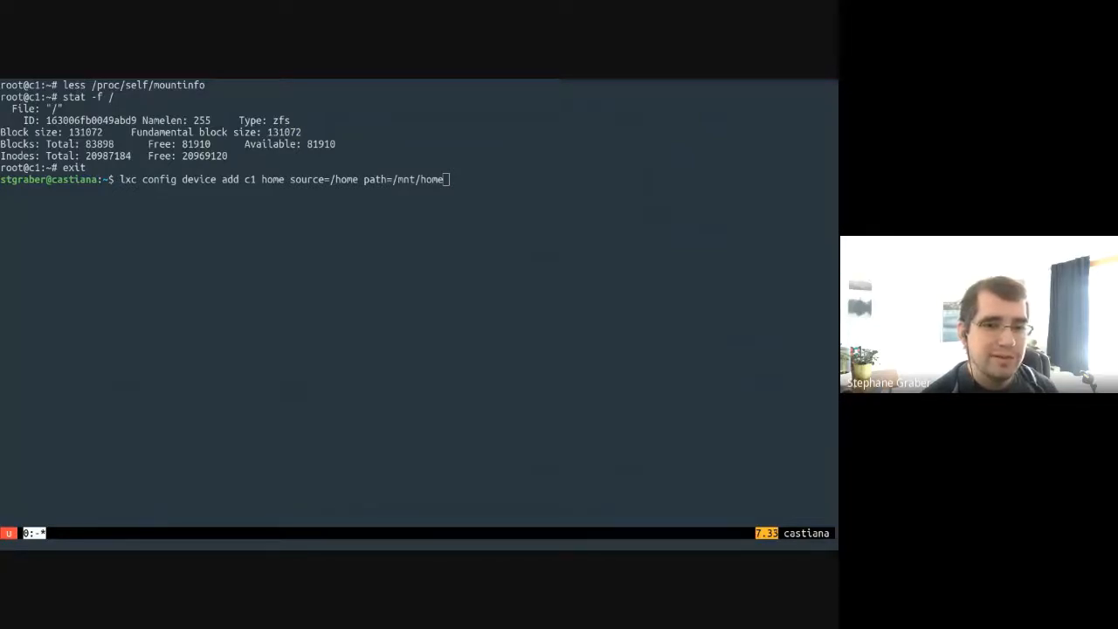
key(Return)
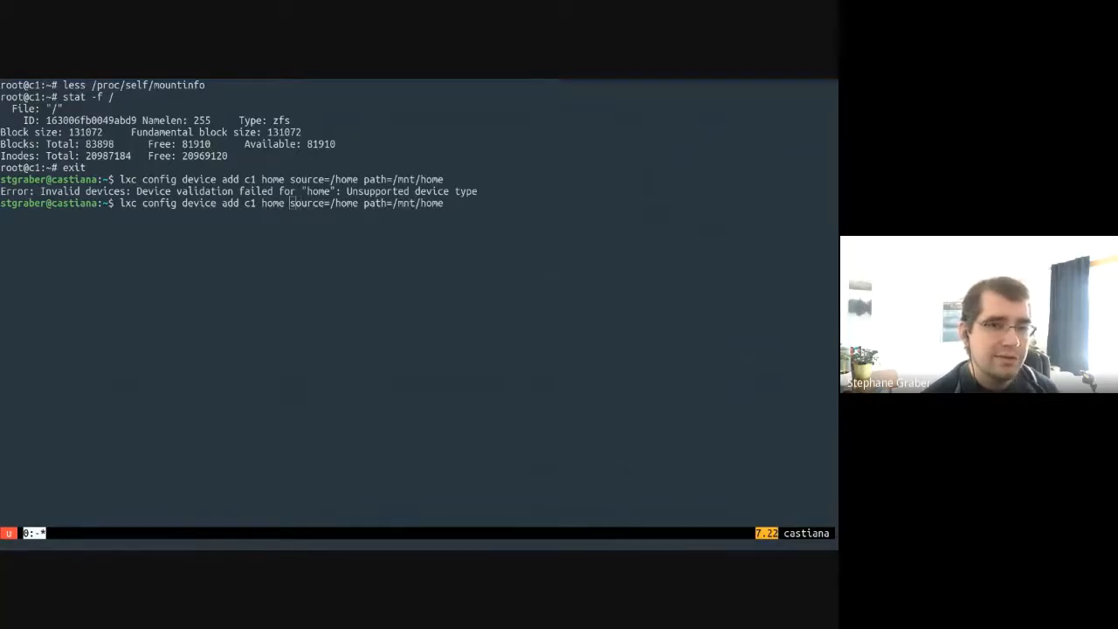
key(Return)
text(ls -lh)
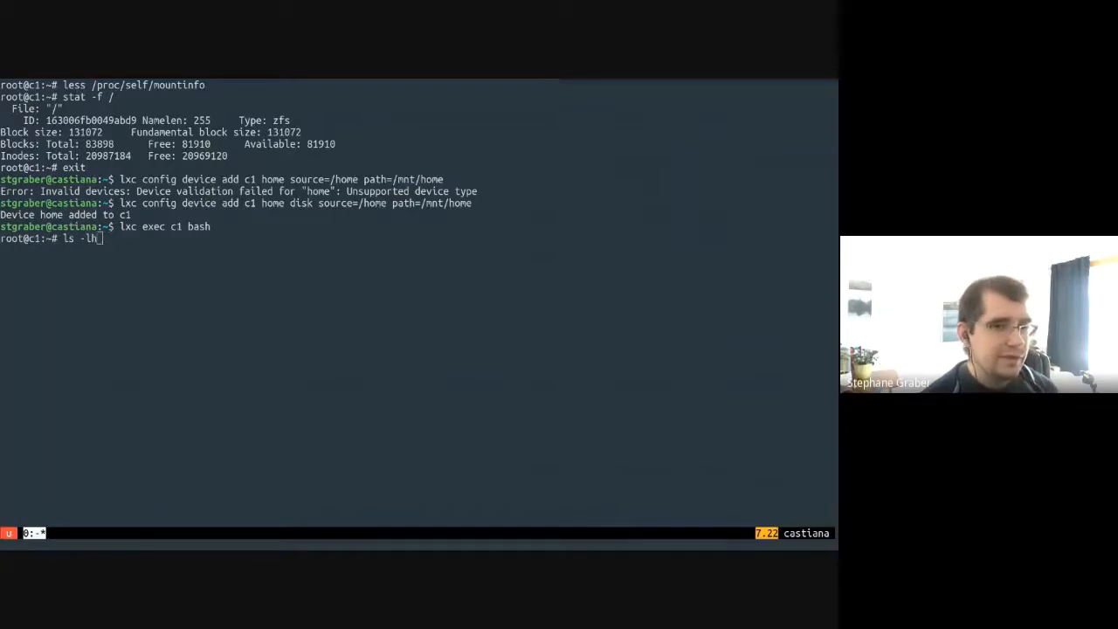
Step: List /mnt/home and /mnt/home/stgraber inside c1, showing nobody ownership and unreadable files
text( /mnt/)
key(Return)
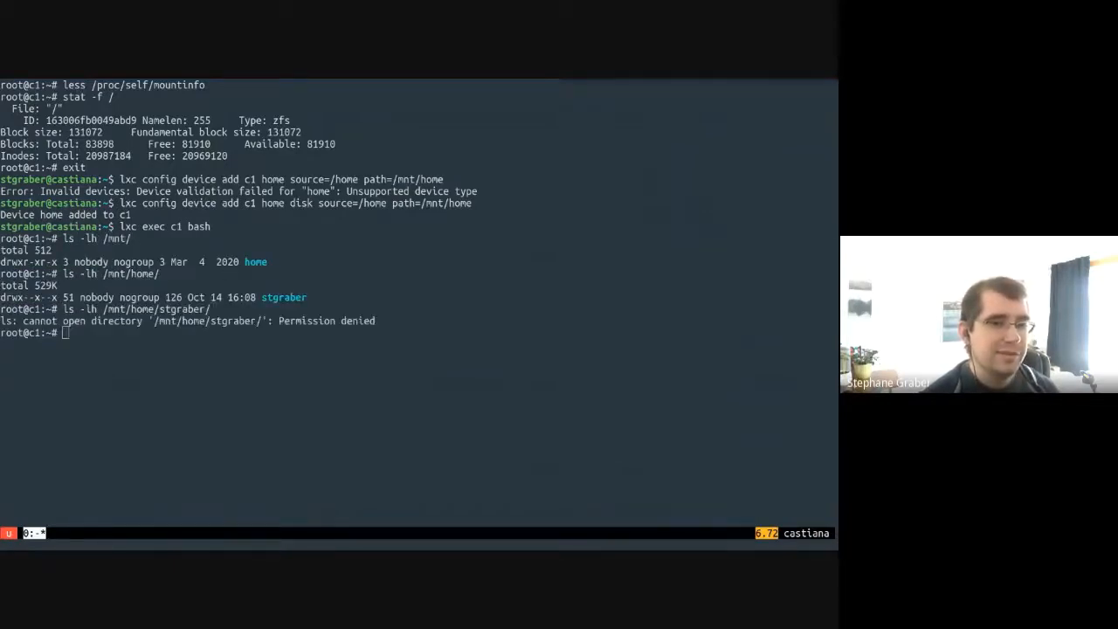
text(ls -lh /mnt/home/stgraber/)
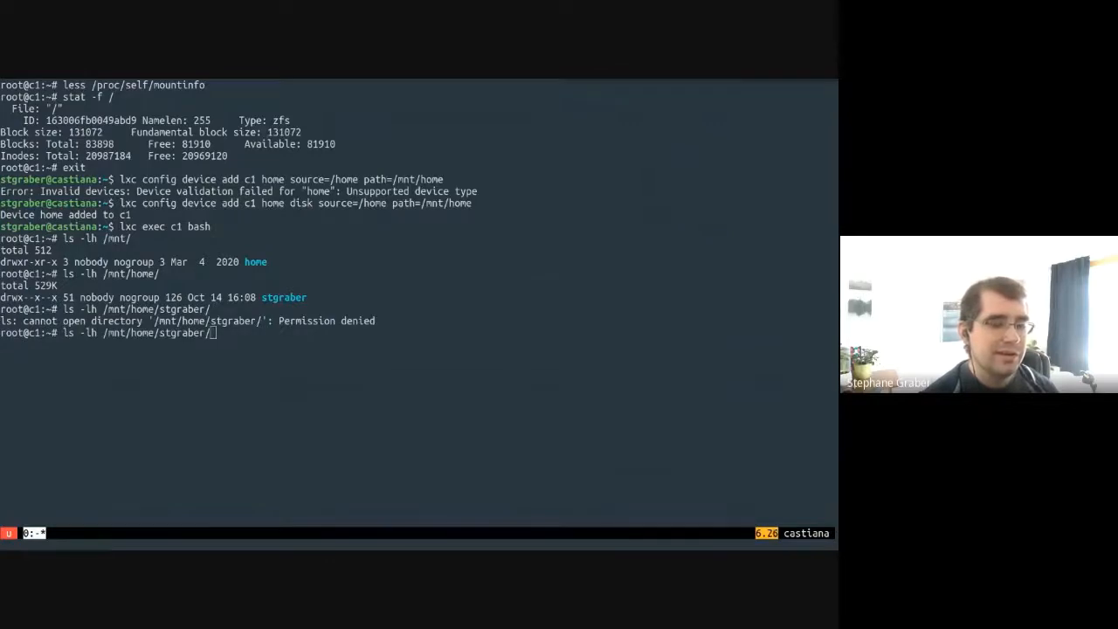
key(Return)
text(exit)
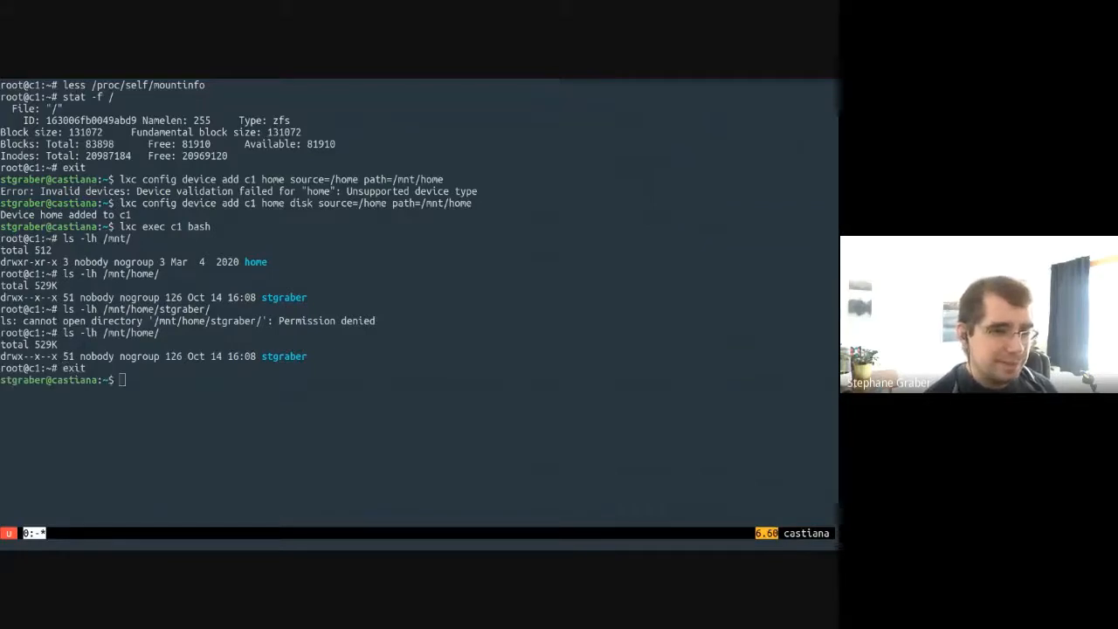
Step: Remove the home device from c1 and re-add it with shift=true
text(lxc config device)
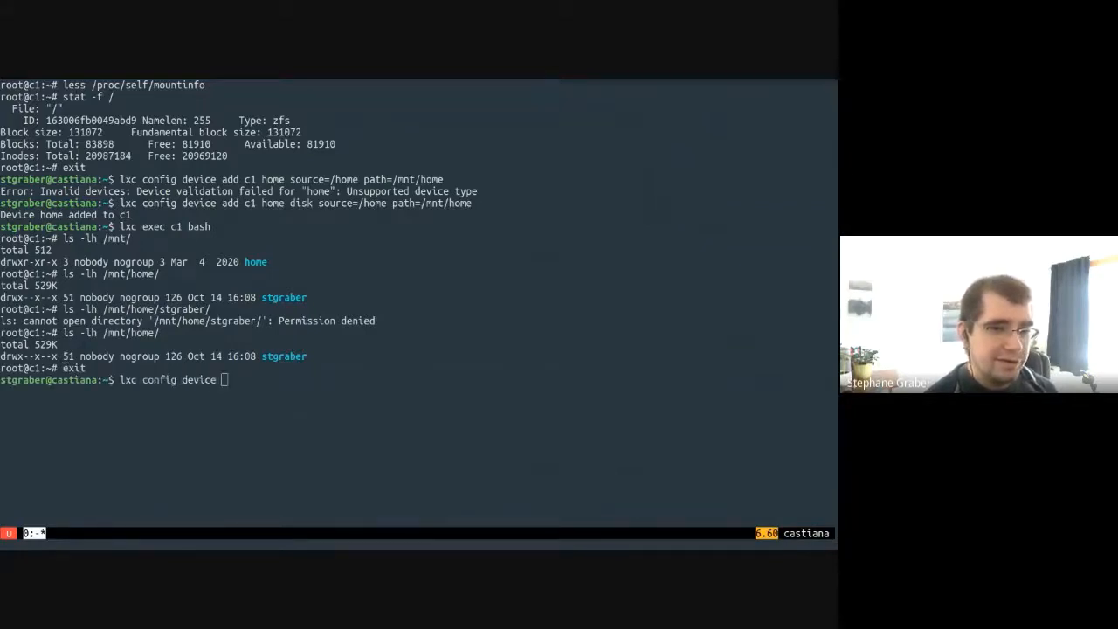
text(rem)
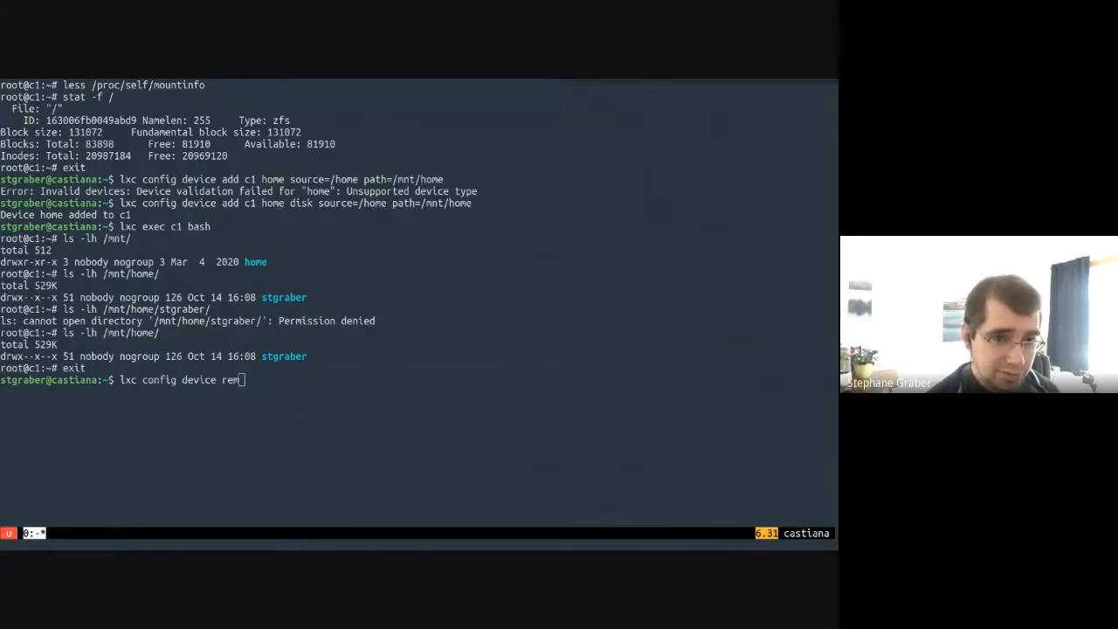
text(move c1 ho)
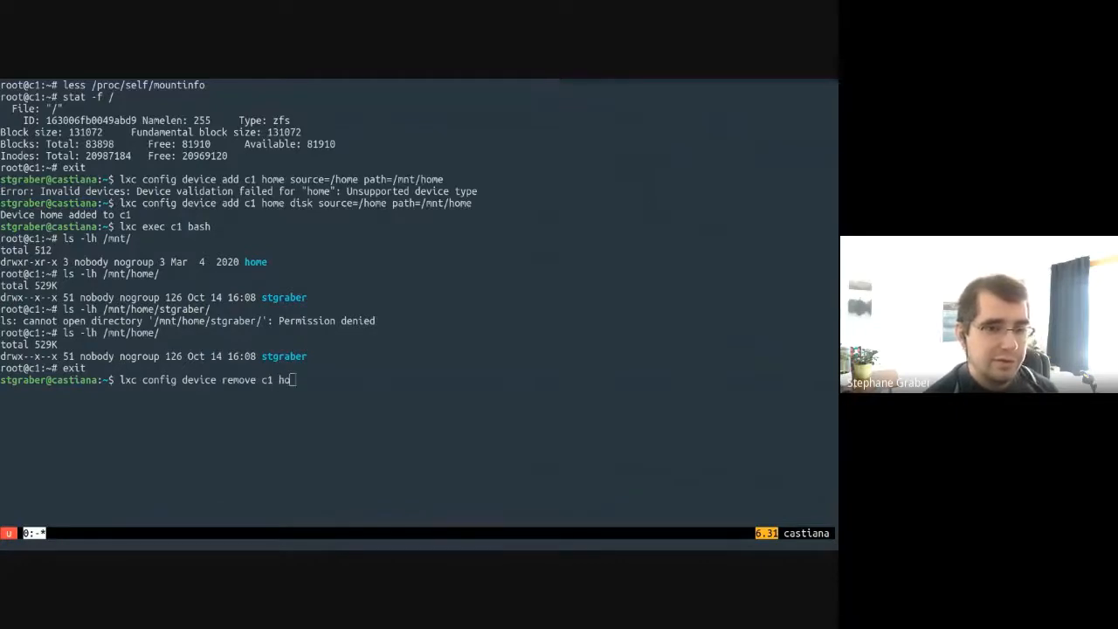
key(Return)
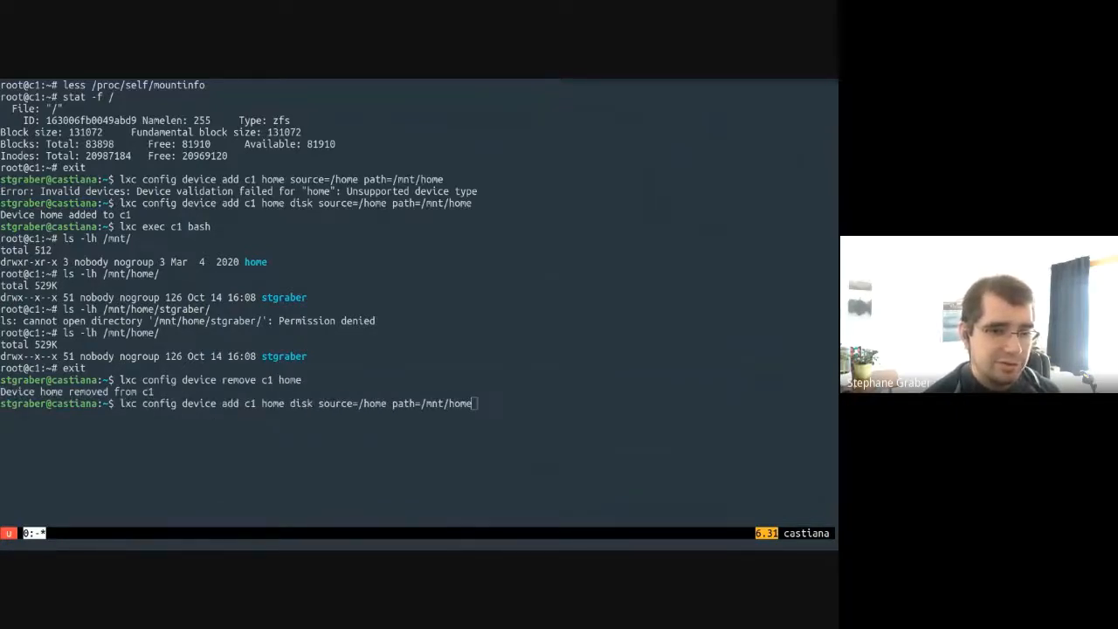
key(Return)
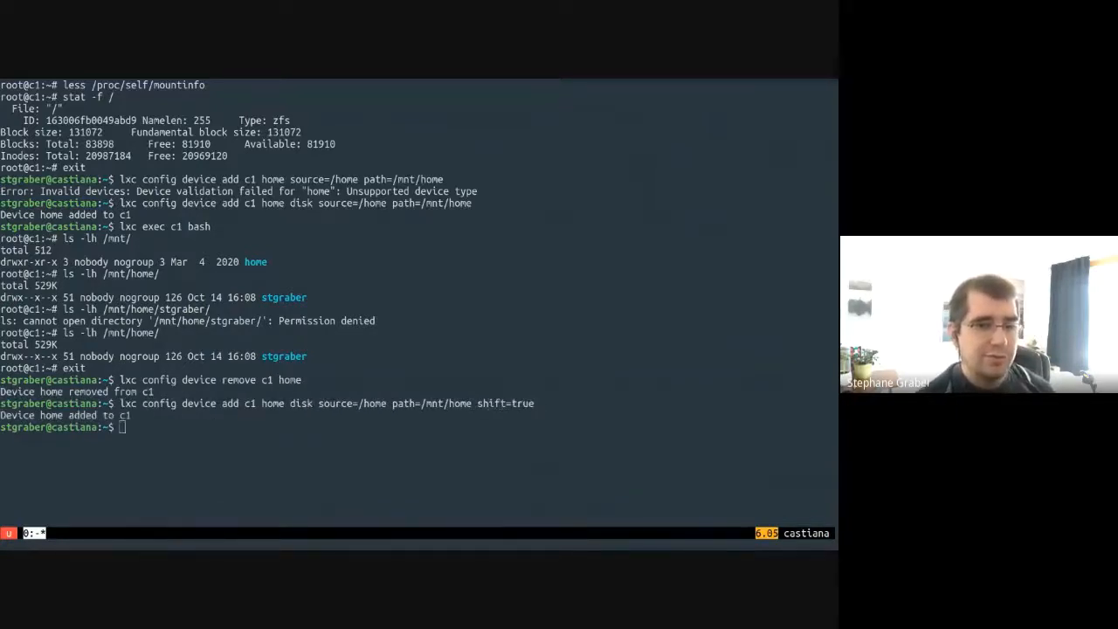
Step: Enter c1 and view /proc/self/mountinfo in less, finding the shiftfs mount for /mnt/home
text(lxc exec c1 bash)
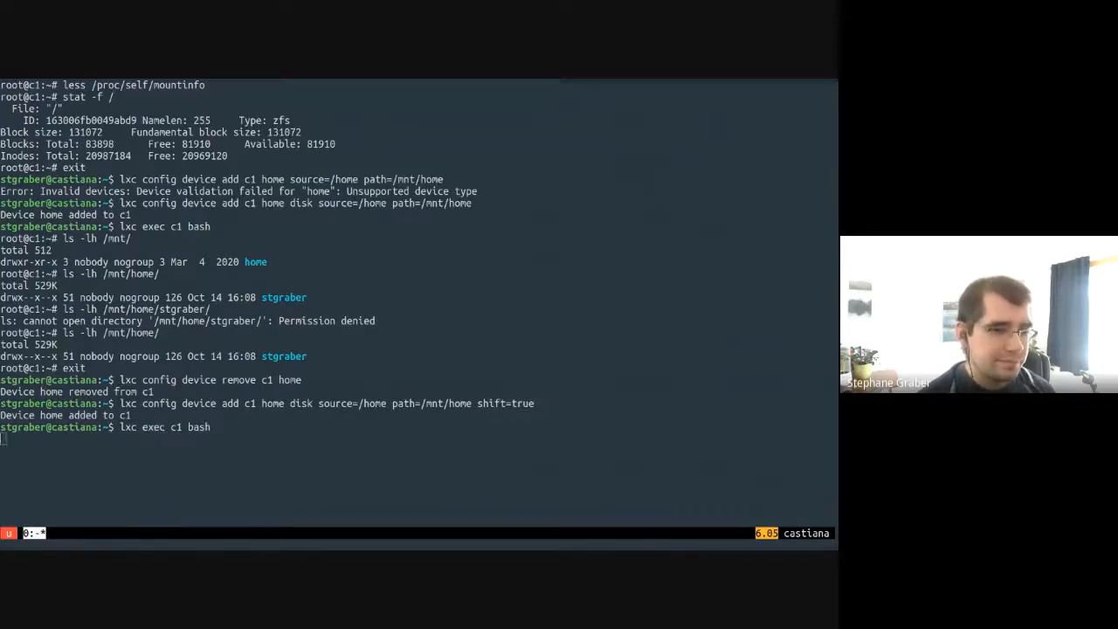
text(less /proc/)
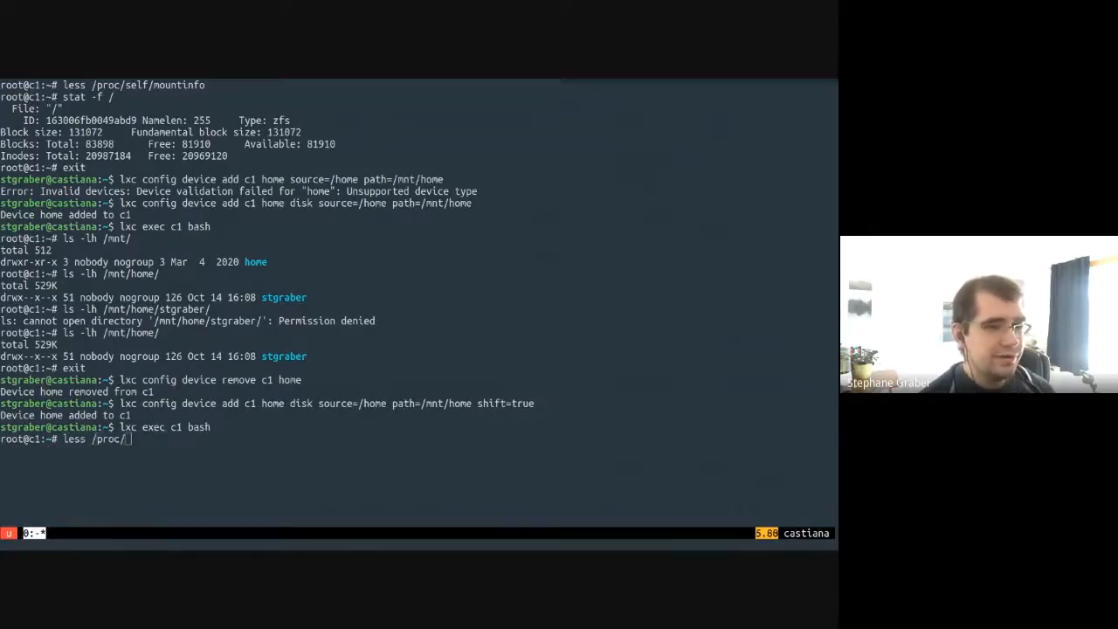
text(self/mountinfo)
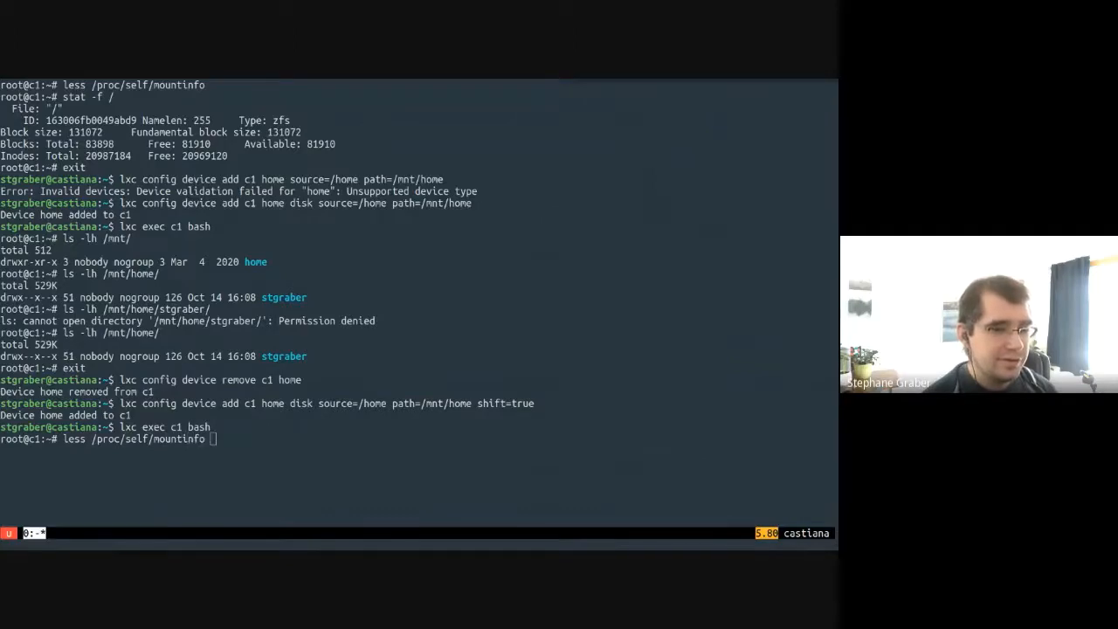
key(Return)
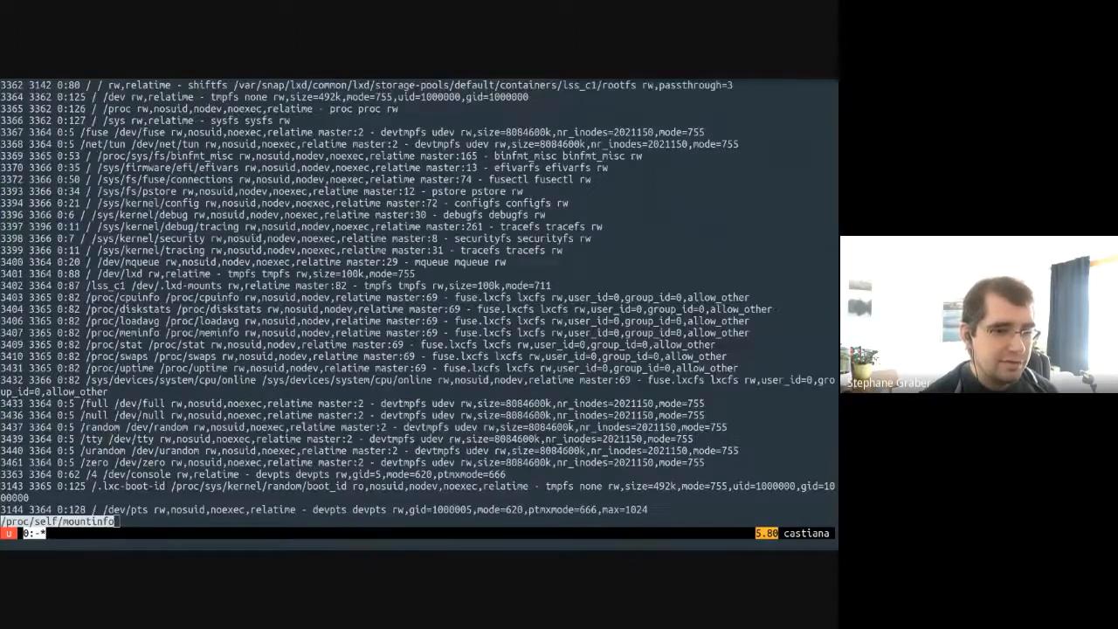
scroll(down, 3)
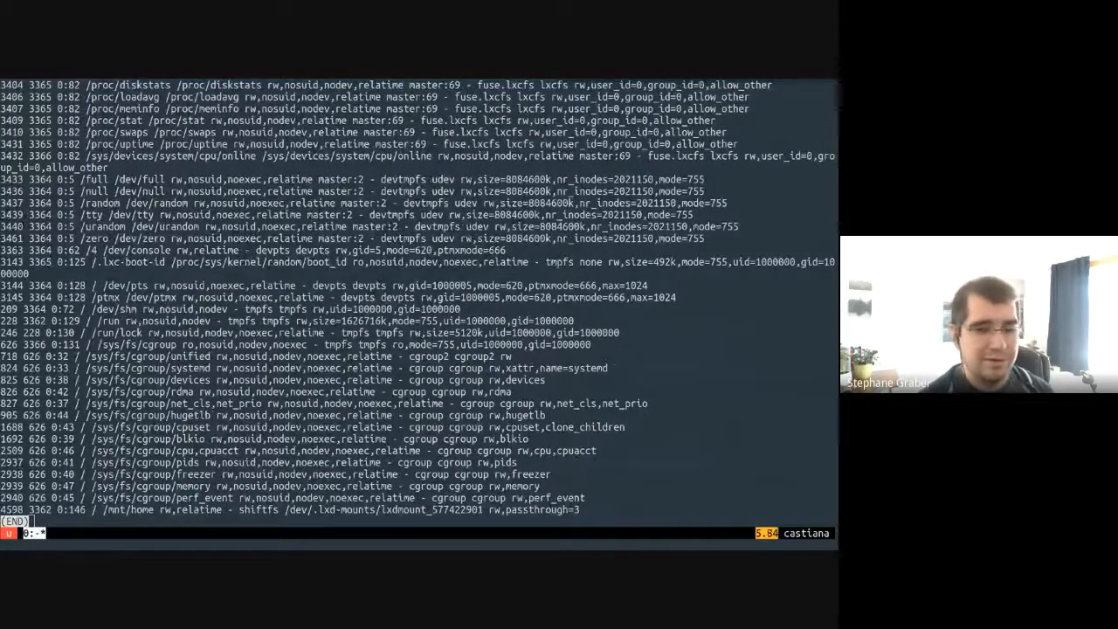
Step: List /mnt/home/stgraber and its vault folder inside c1, now readable with real ownership
key(q)
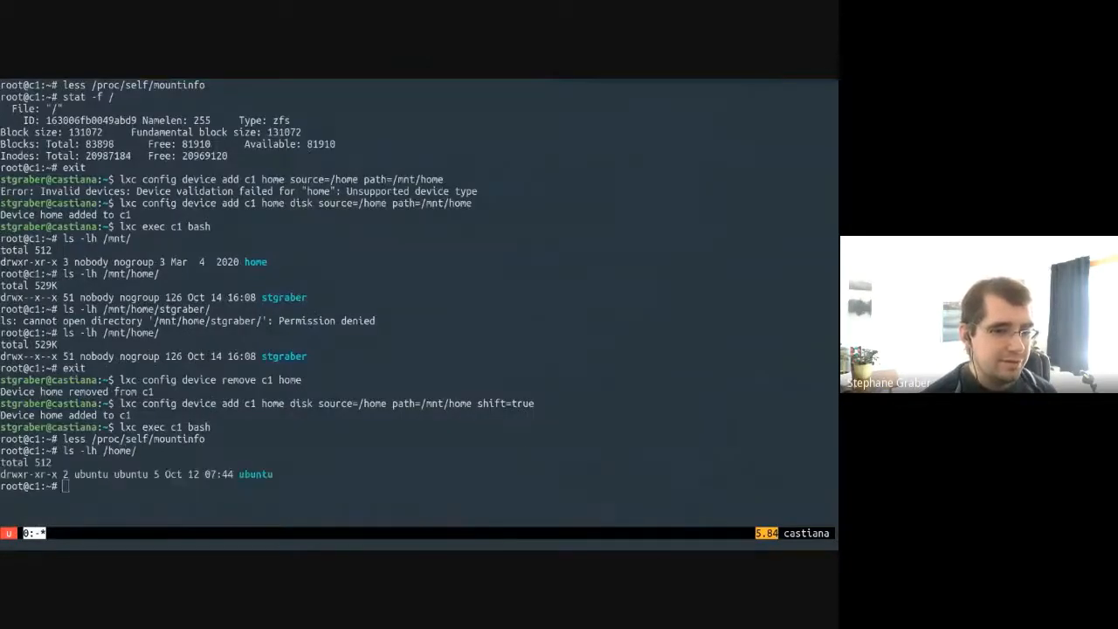
text(clear)
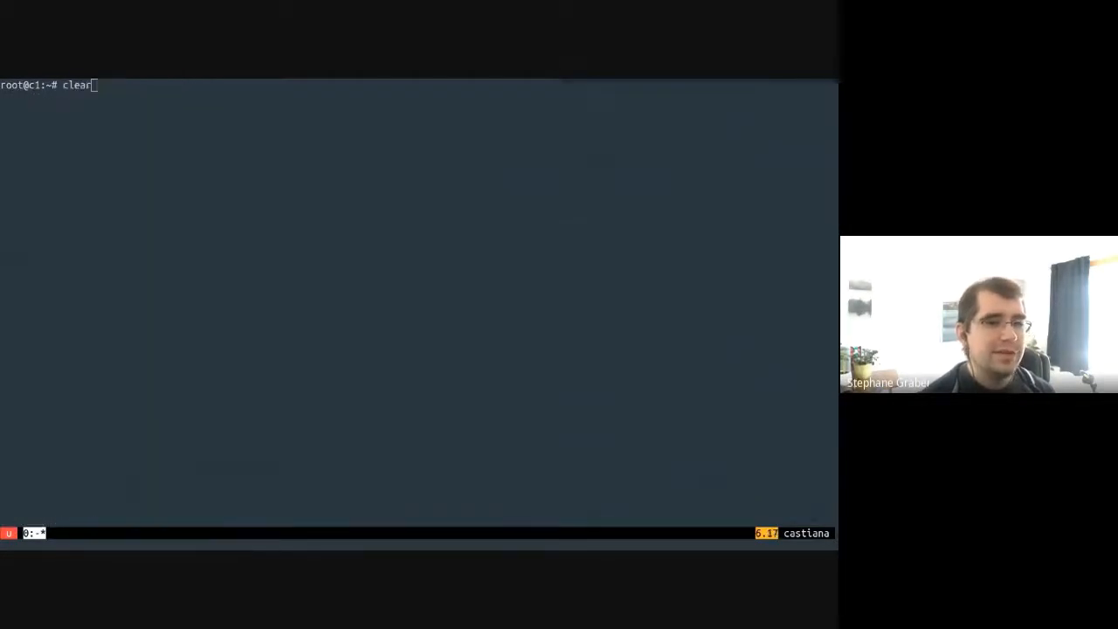
key(Return)
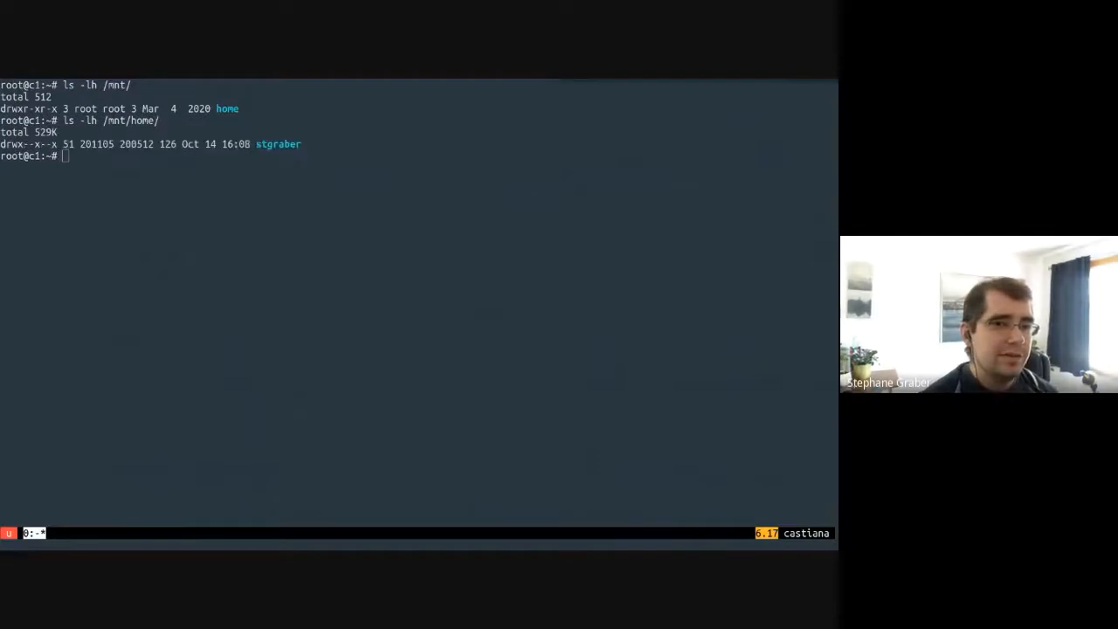
key(Return)
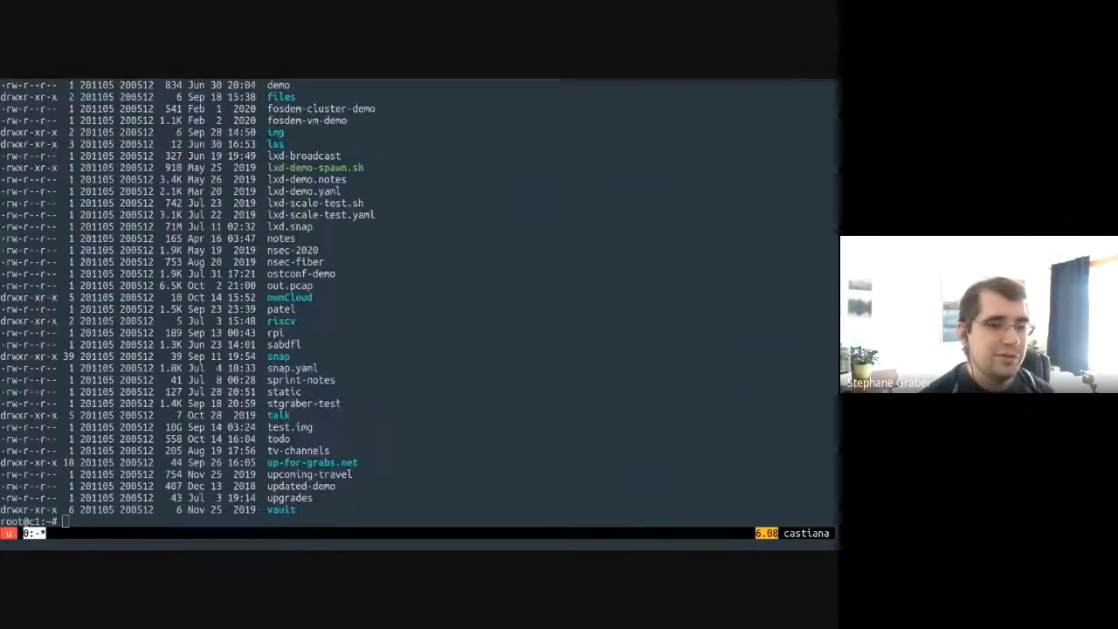
text(ls -lh /mnt/home/stgraber/)
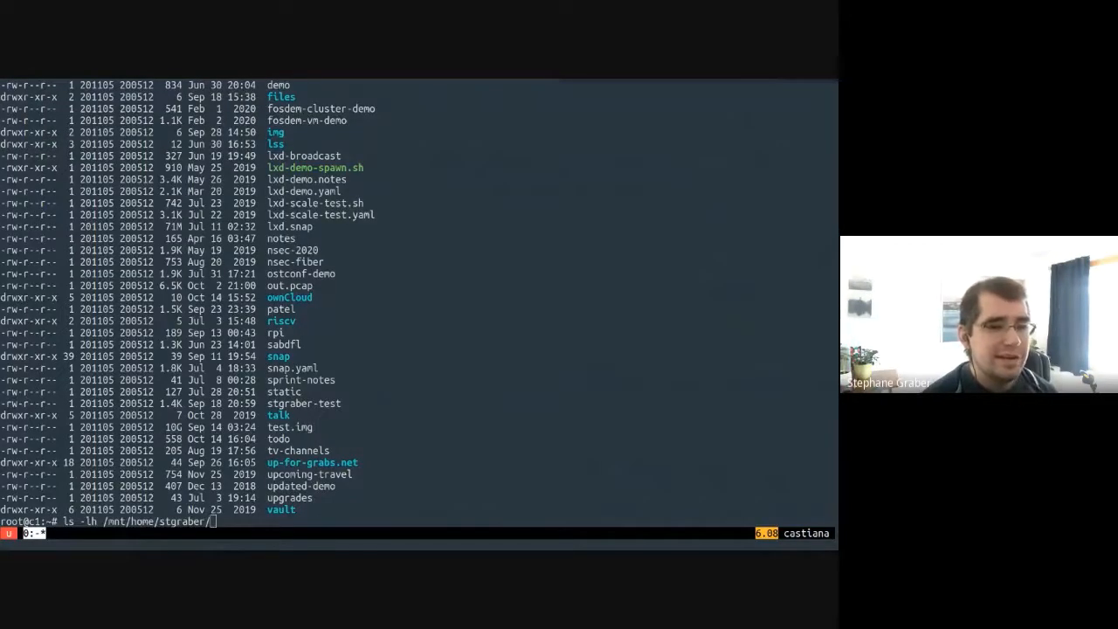
text(vault/)
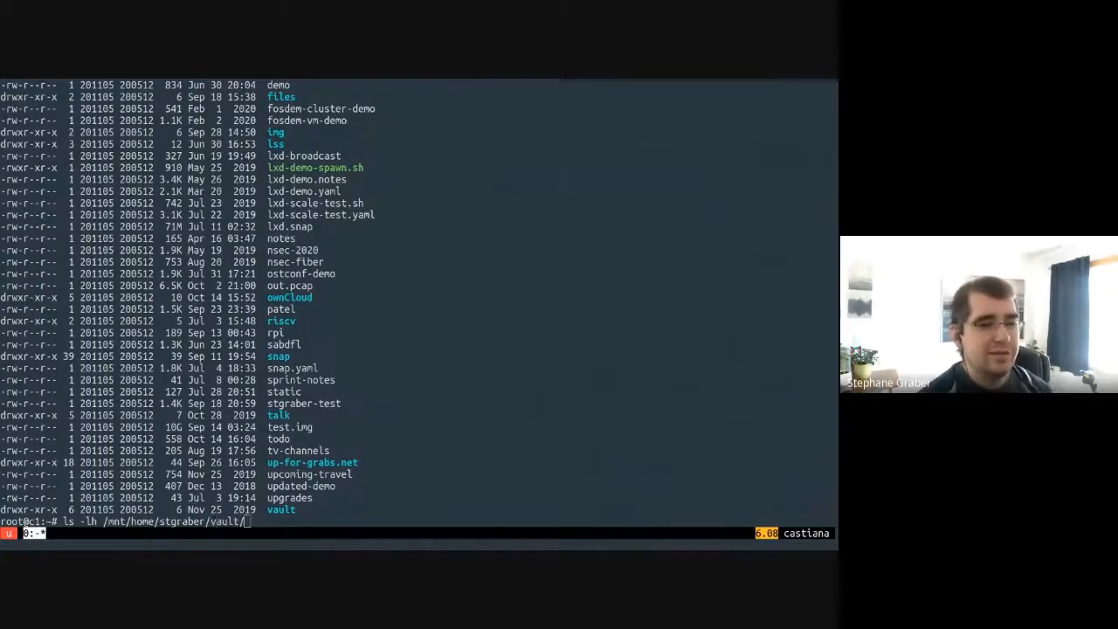
key(Return)
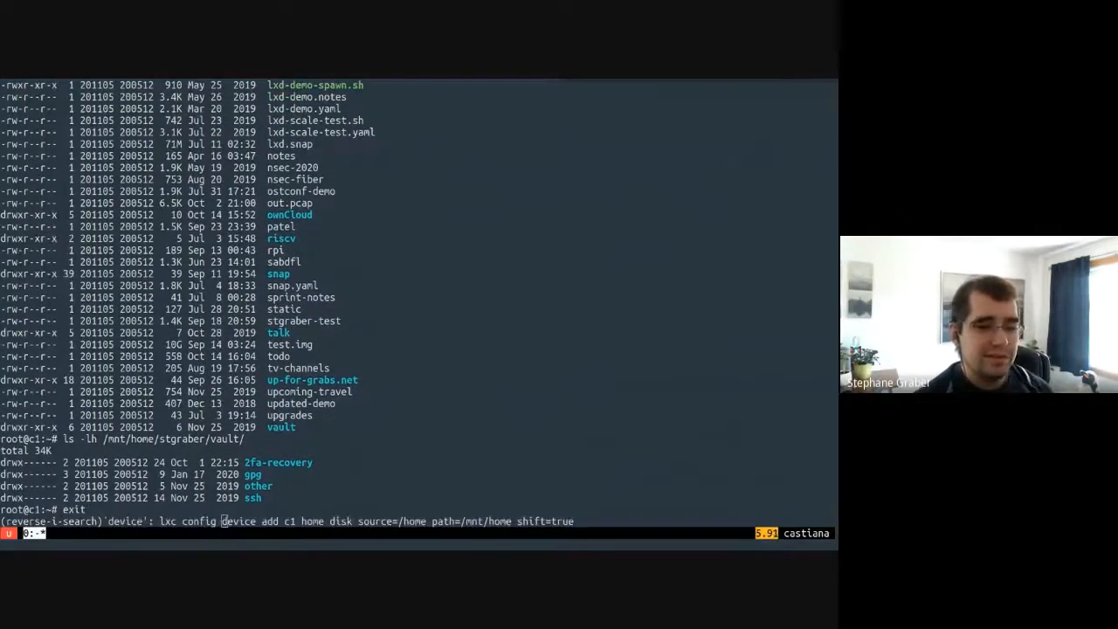
Step: Remove the home device from c1 and confirm /mnt inside c1 is empty
key(Return)
text(ls -lh /mnt/home/)
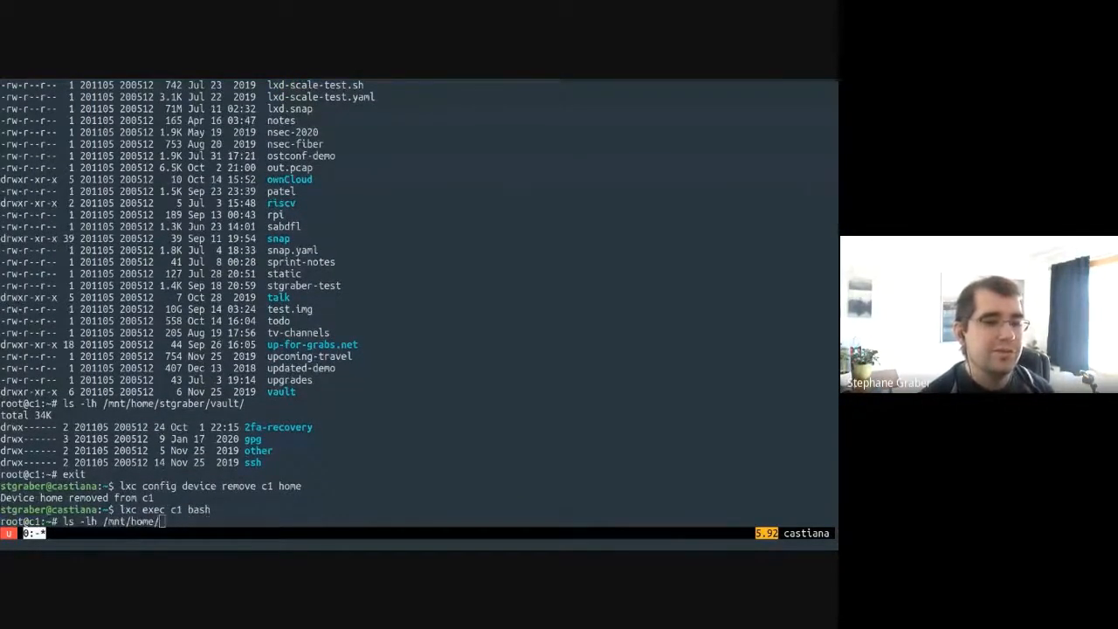
key(Return)
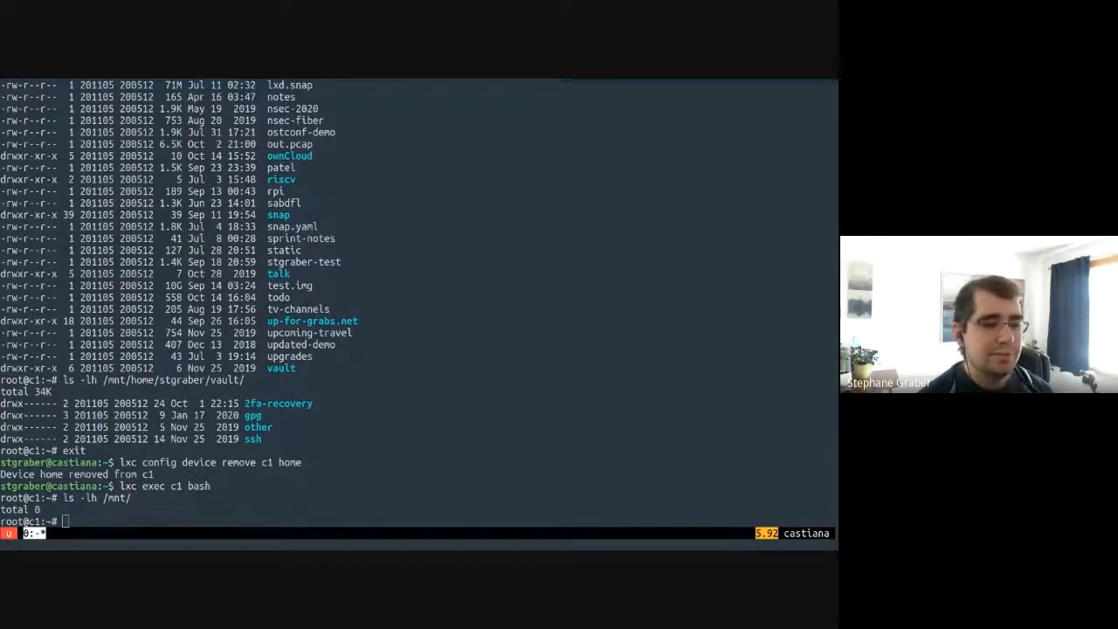